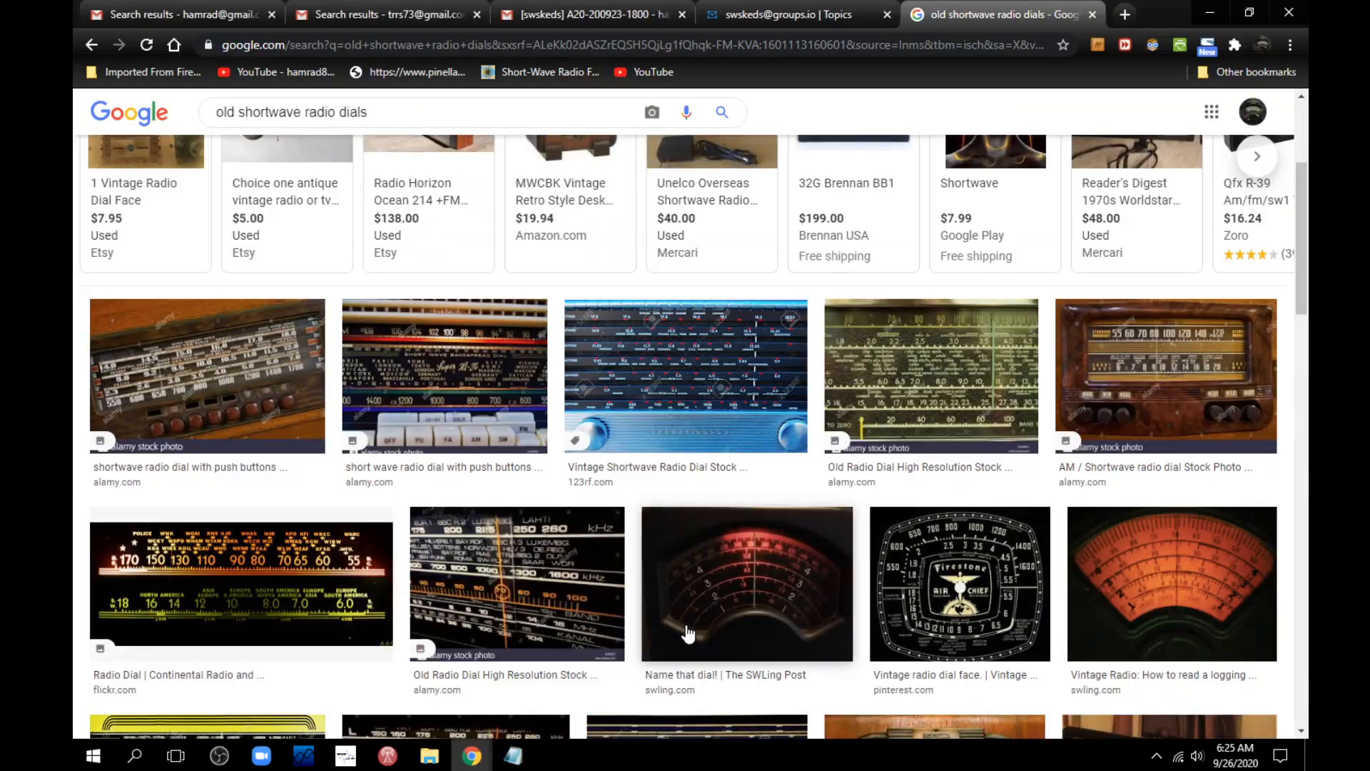
{"action": "mouse_move", "coordinate": [695, 560]}
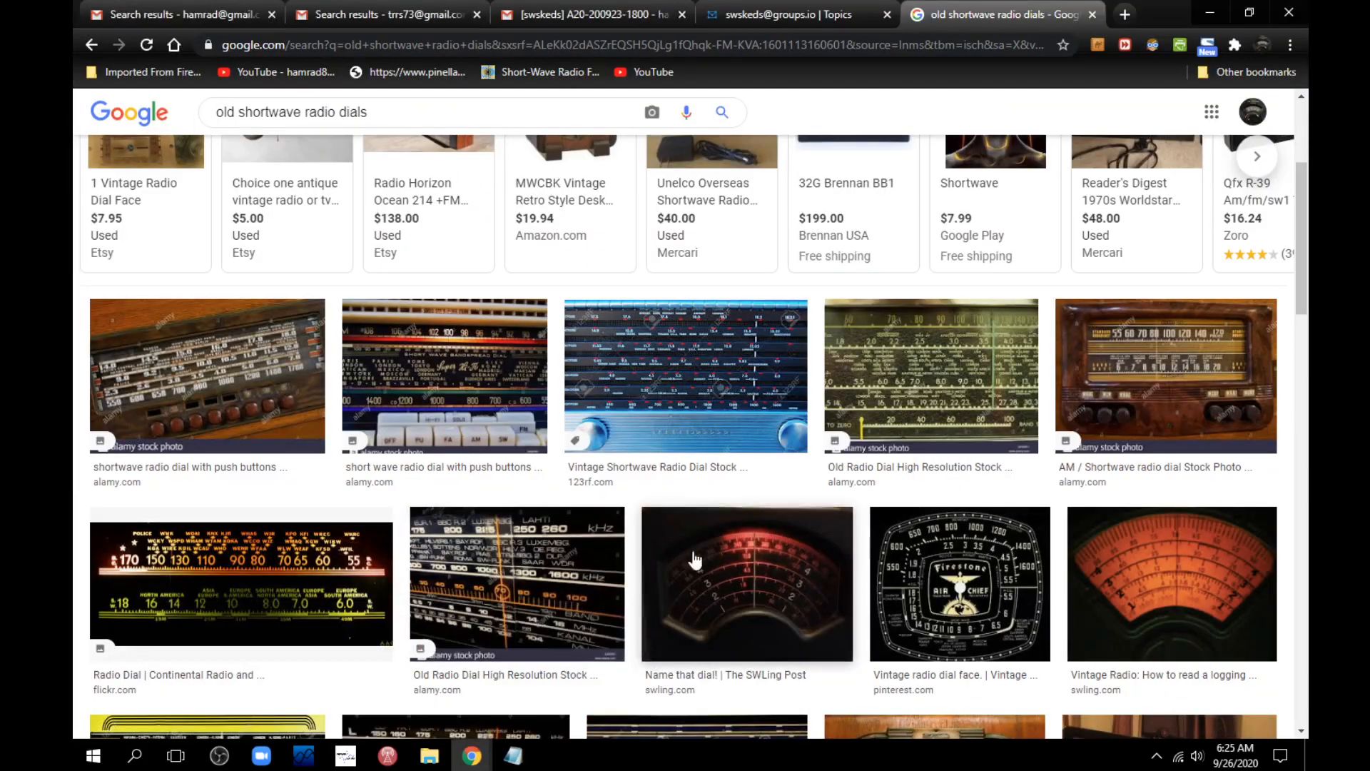
{"action": "mouse_move", "coordinate": [827, 430]}
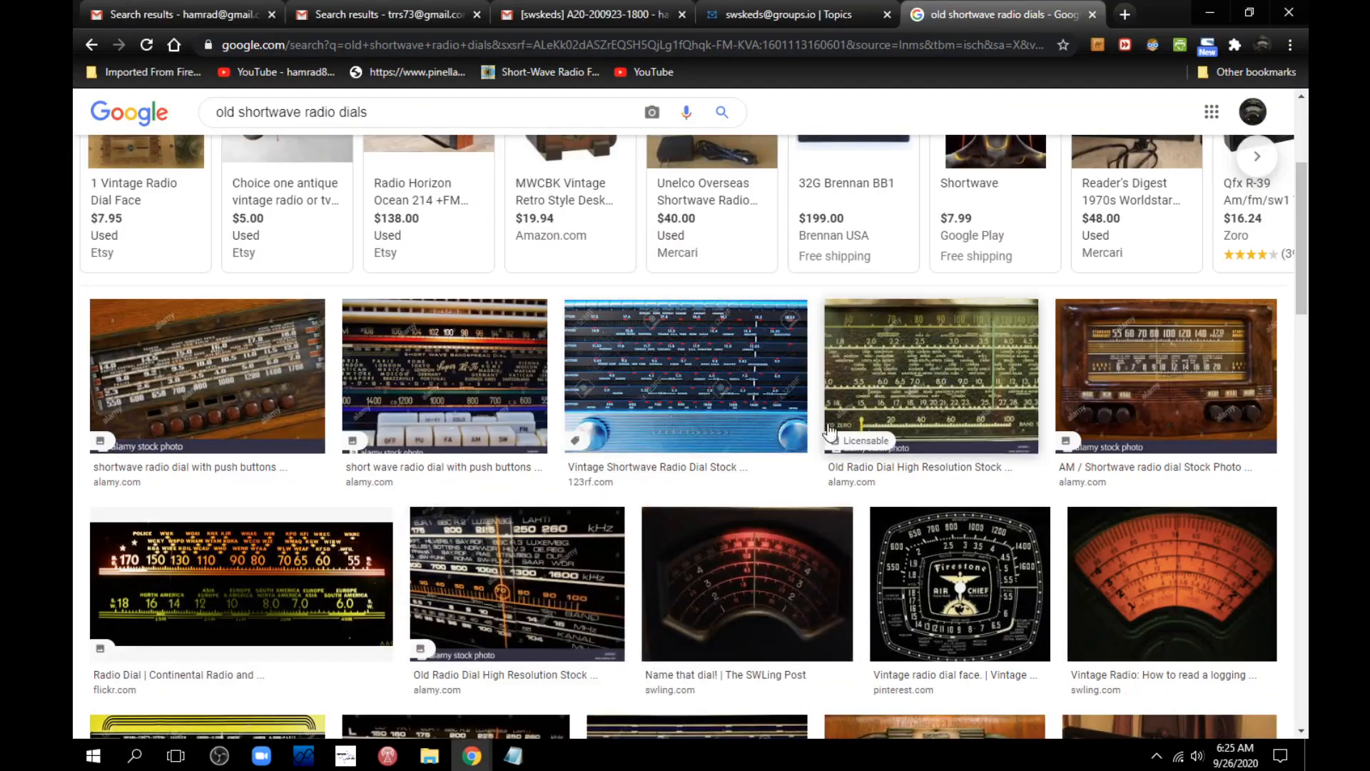
{"action": "mouse_move", "coordinate": [609, 572]}
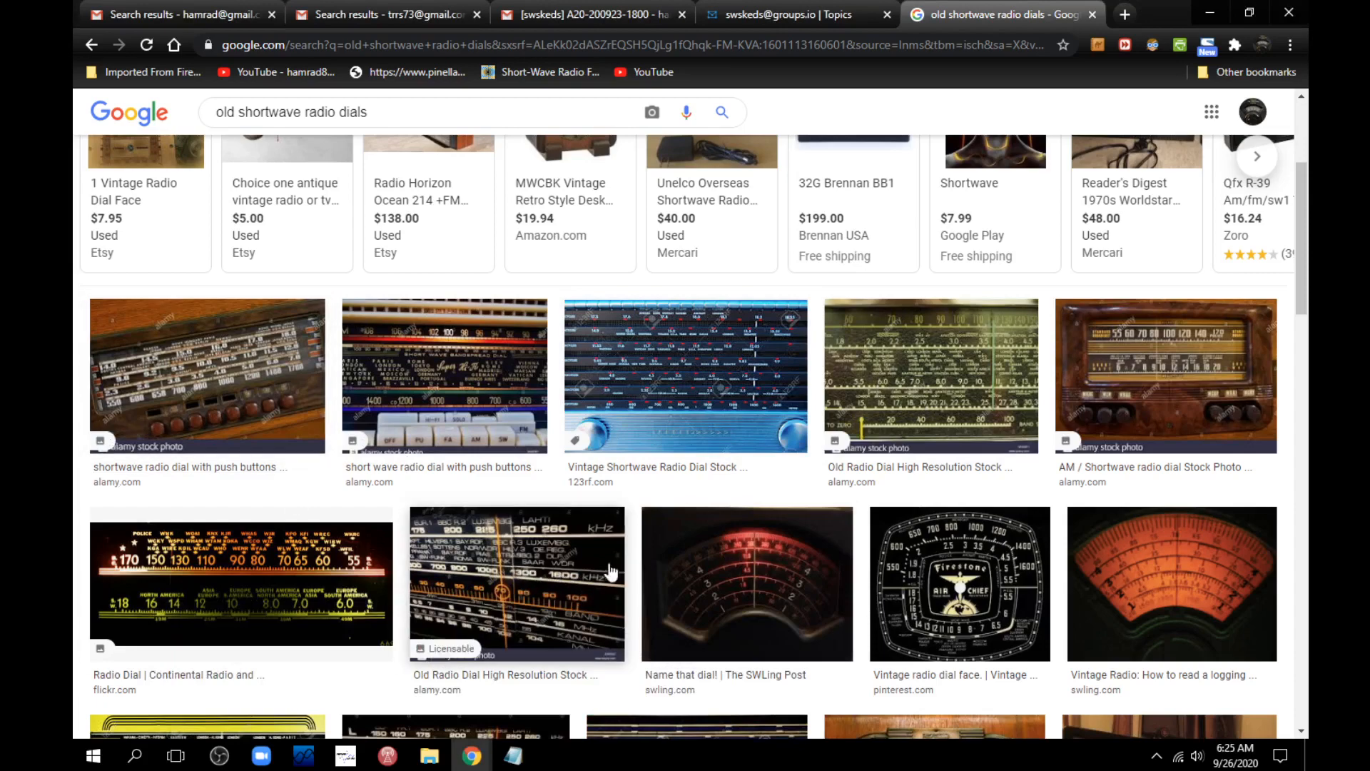
{"action": "mouse_move", "coordinate": [715, 463]}
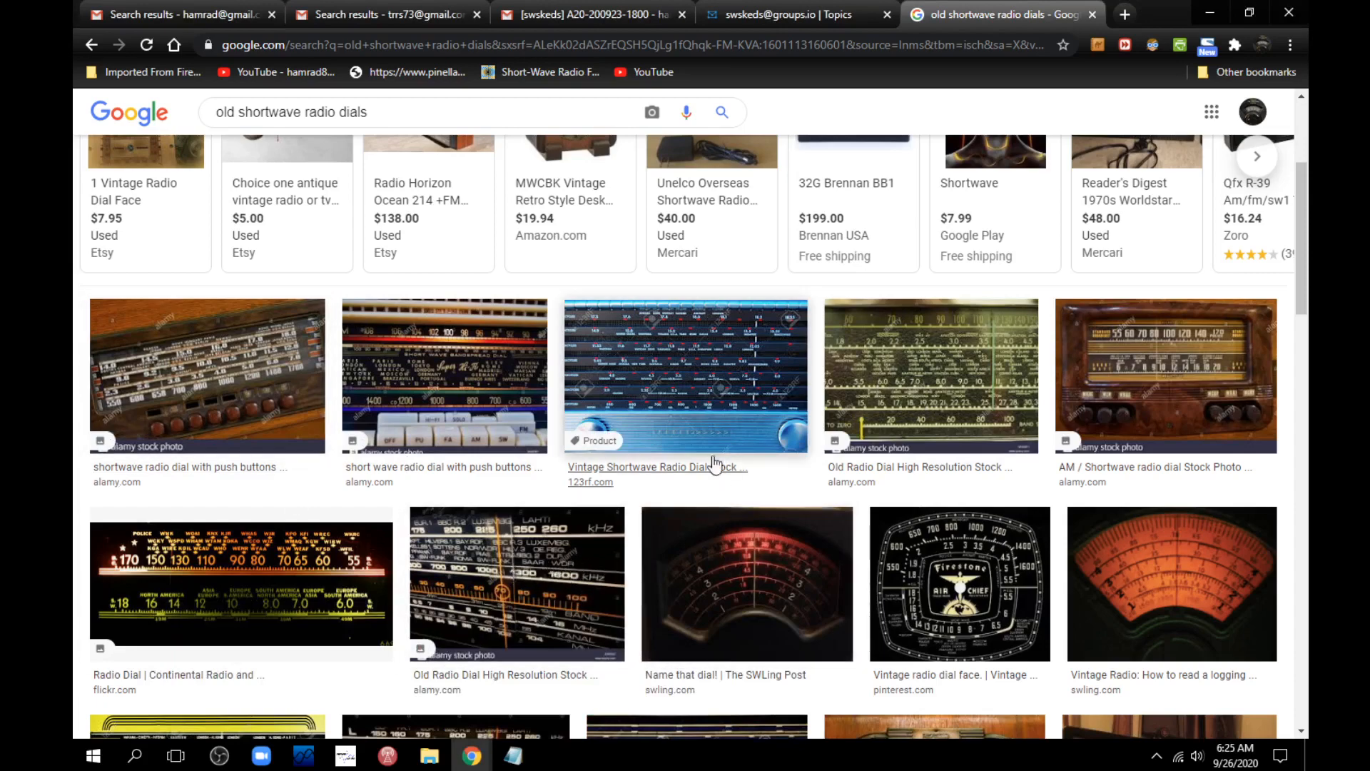
{"action": "mouse_move", "coordinate": [939, 387]}
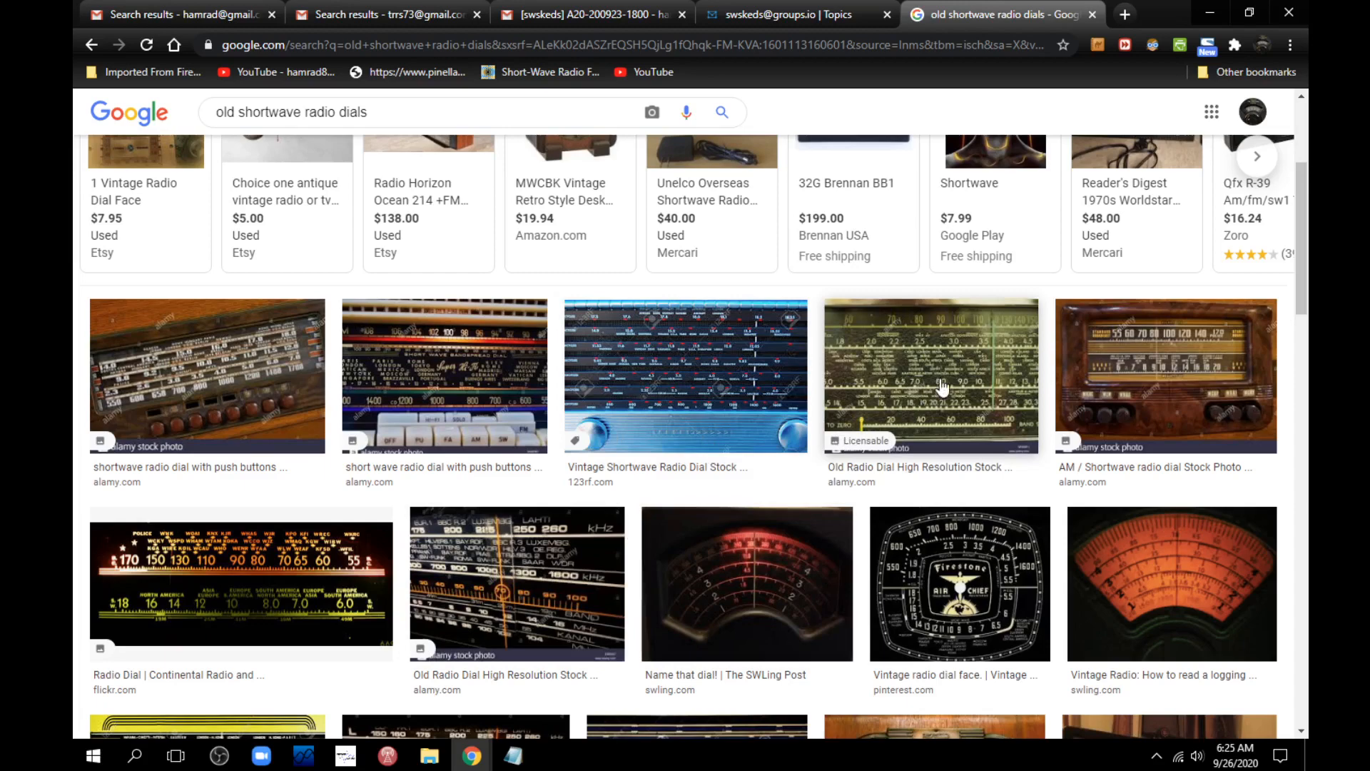
{"action": "mouse_move", "coordinate": [930, 367]}
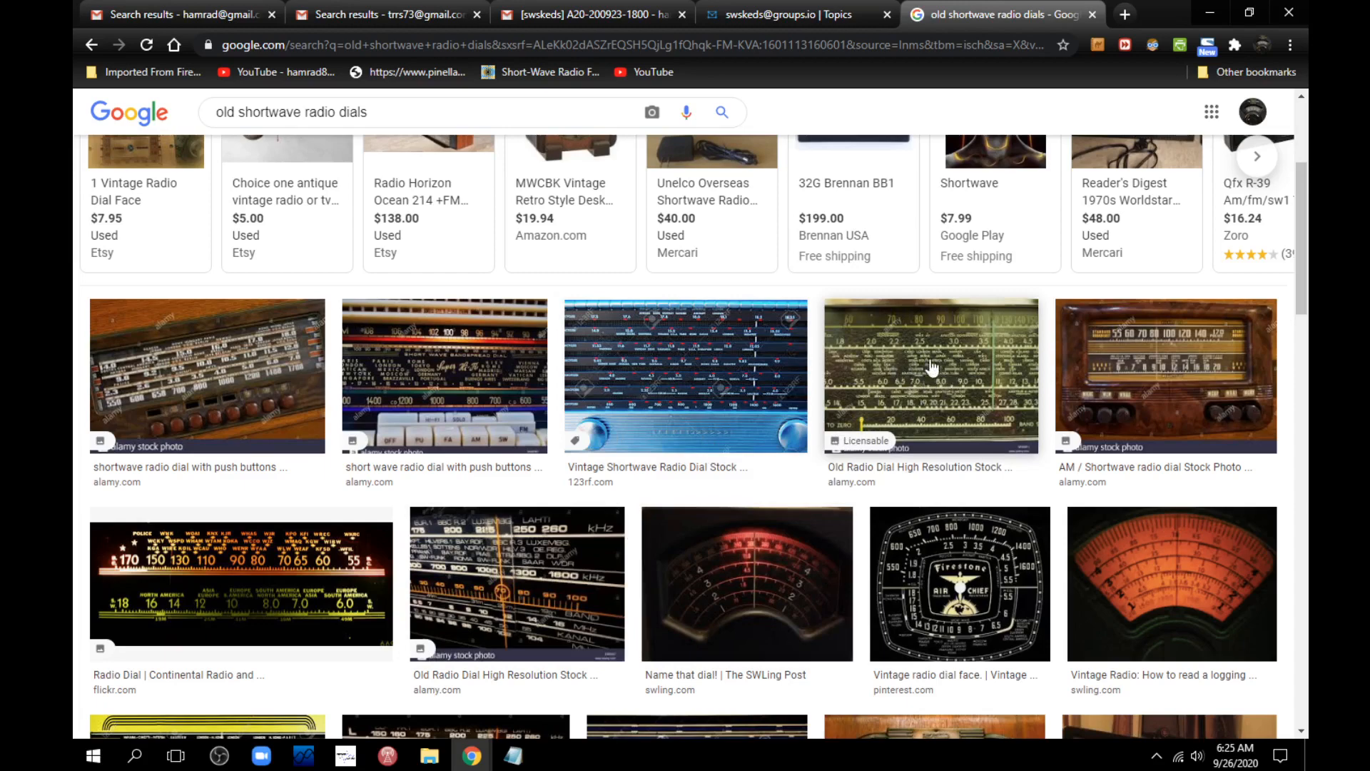
{"action": "mouse_move", "coordinate": [886, 371]}
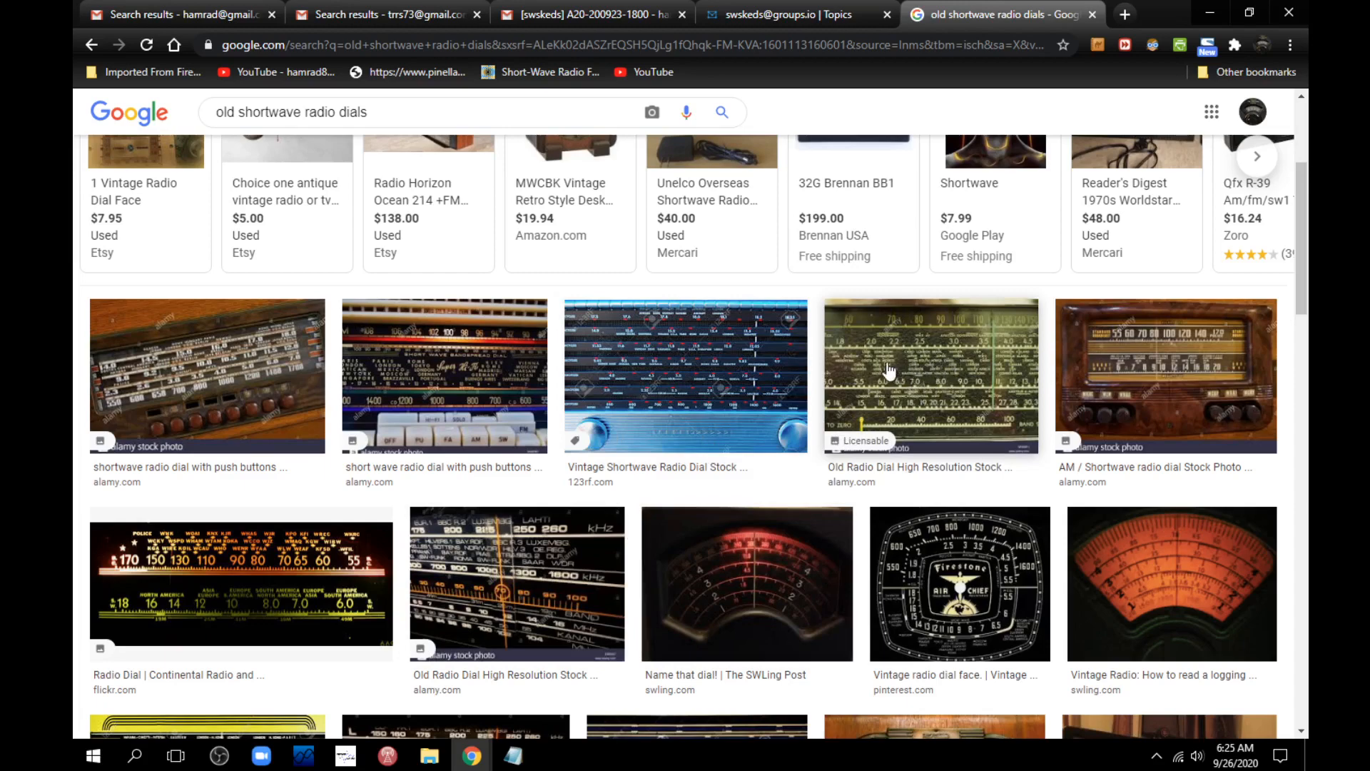
{"action": "mouse_move", "coordinate": [961, 387]}
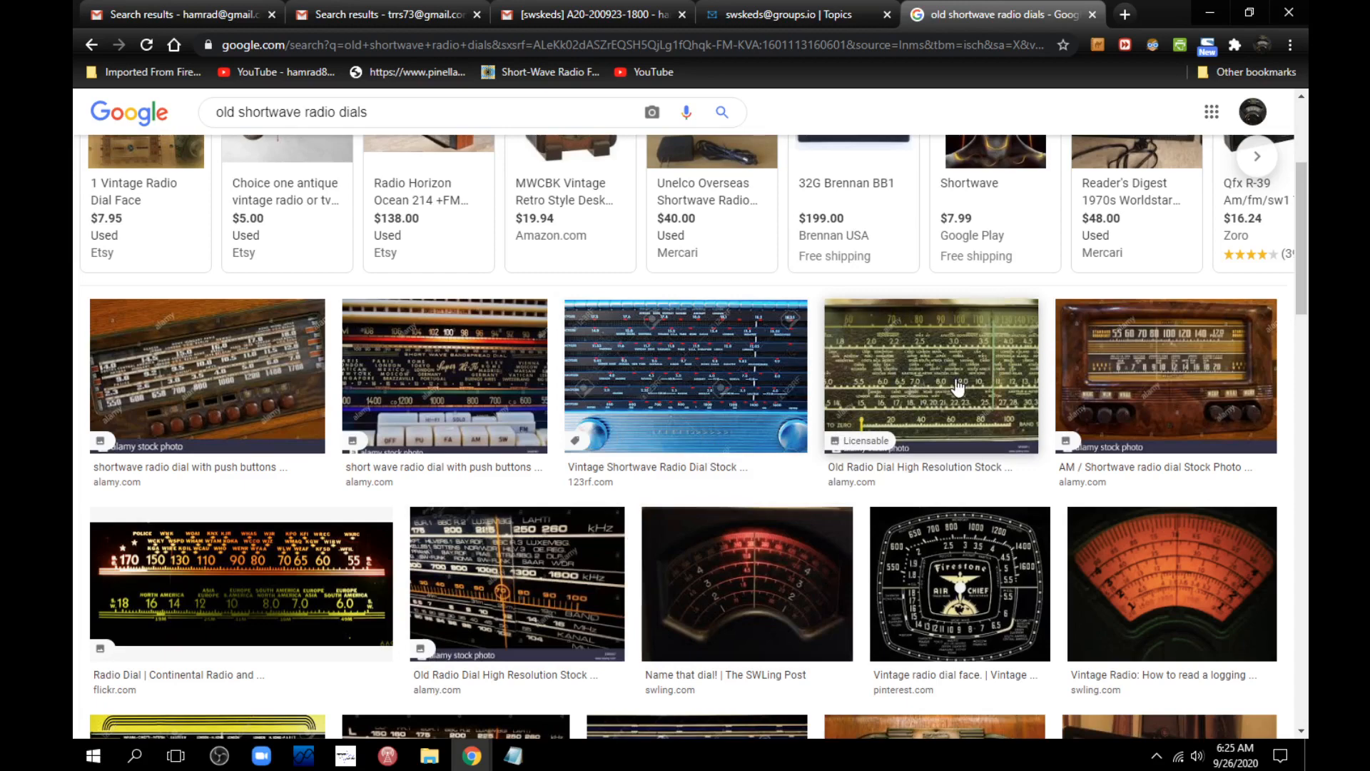
{"action": "mouse_move", "coordinate": [516, 582]}
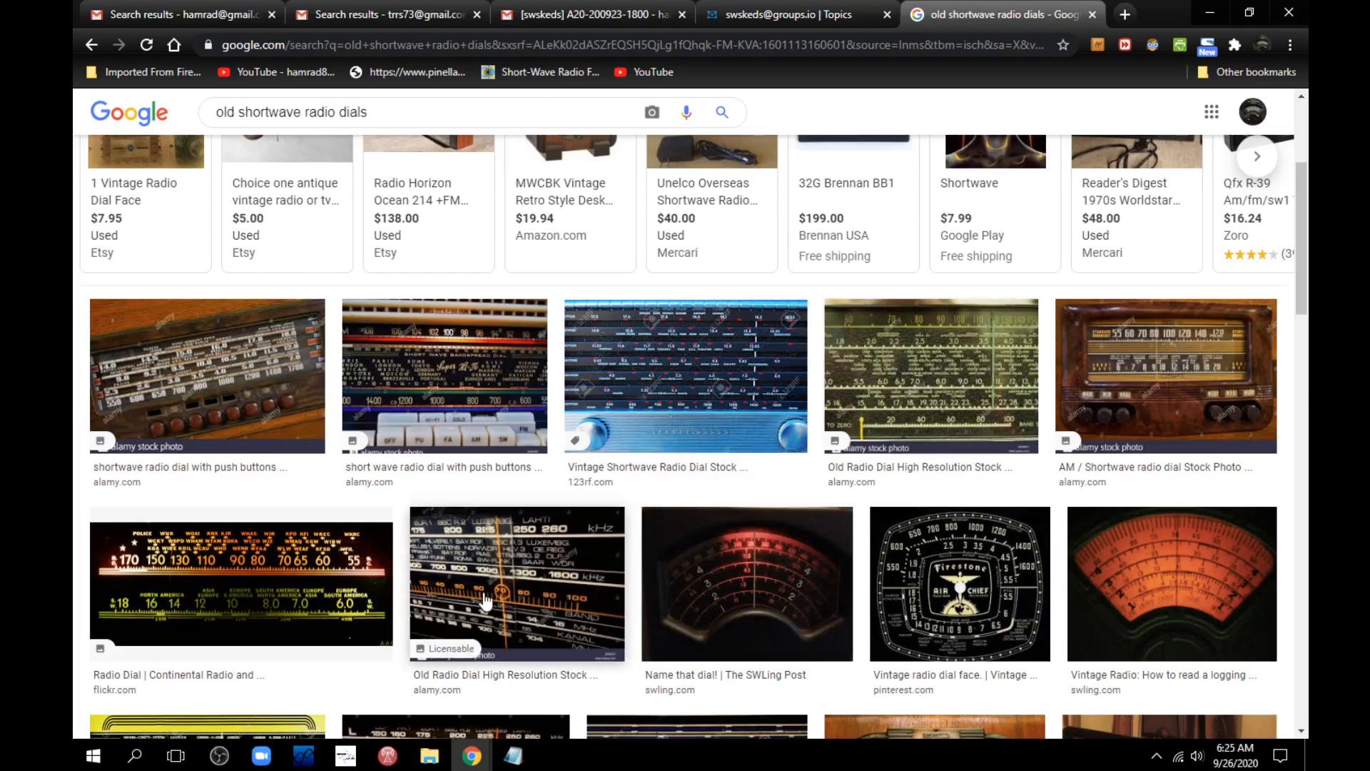
- Enlarge the Alamy 'Old Radio Dial High Resolution Stock' photo in the Google Images preview panel
{"action": "left_click", "coordinate": [930, 375]}
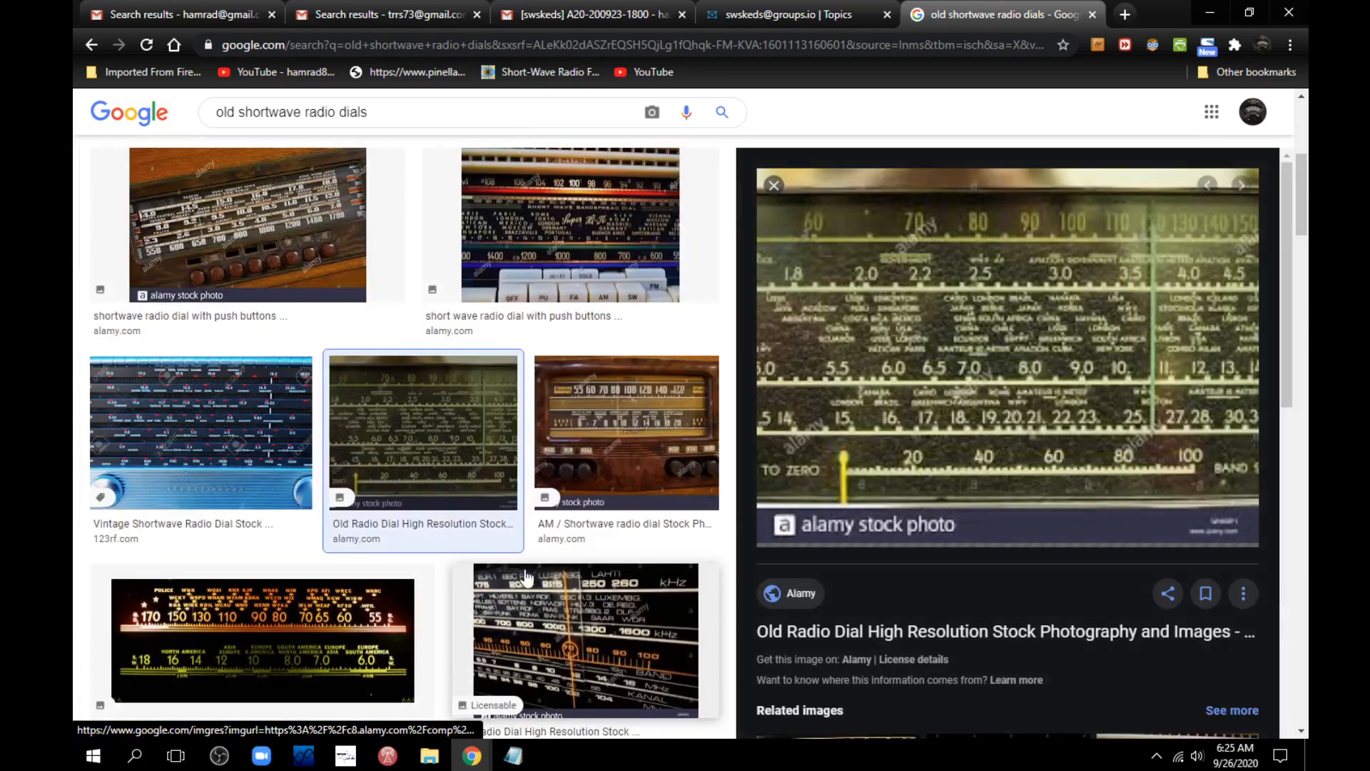
{"action": "scroll", "scroll_direction": "down", "scroll_amount": 3}
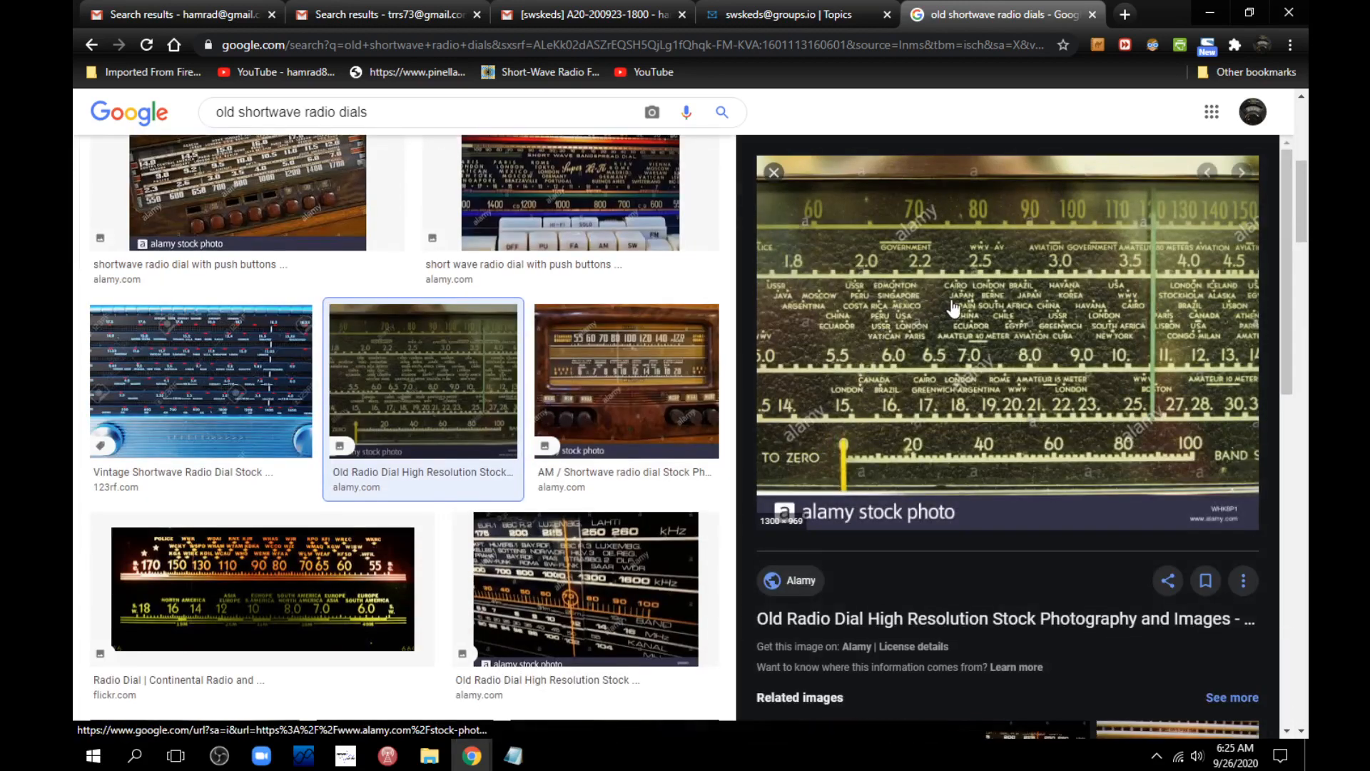
{"action": "mouse_move", "coordinate": [1026, 333]}
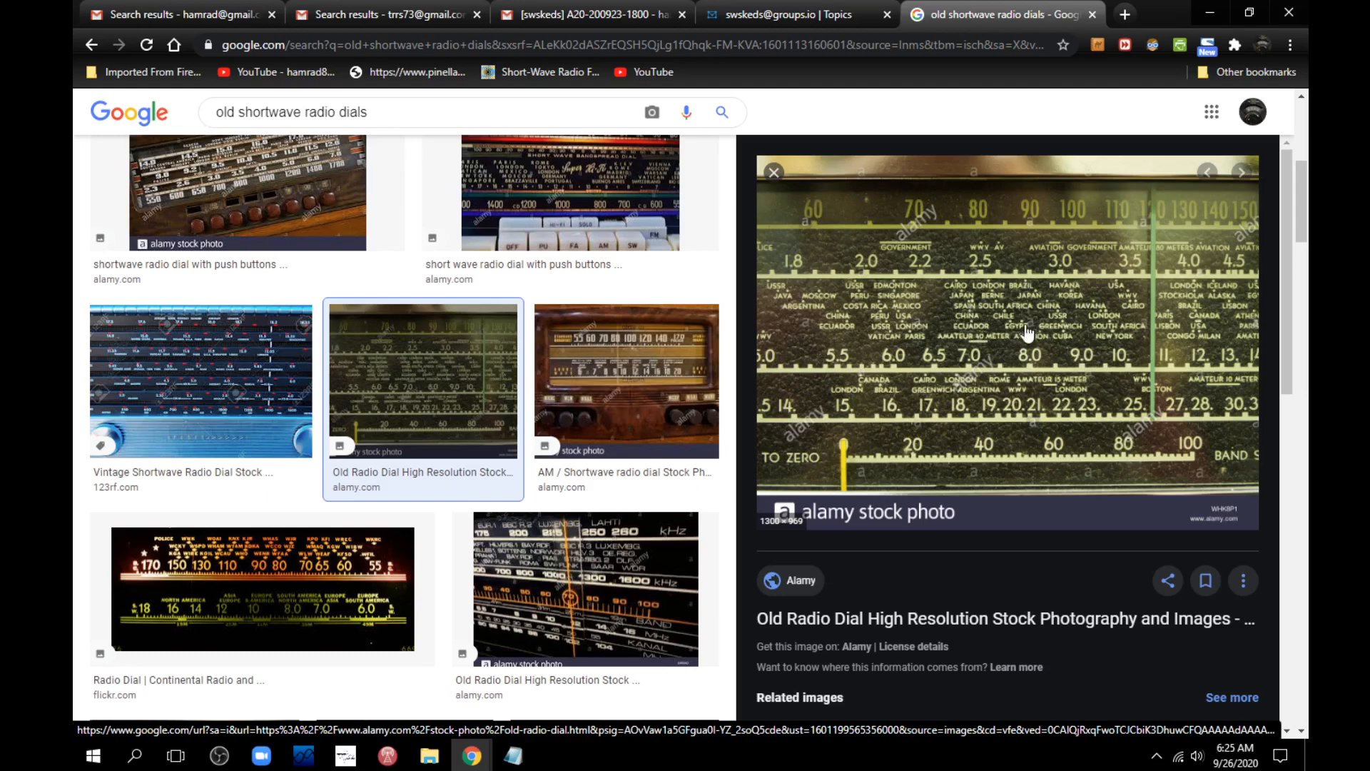
{"action": "mouse_move", "coordinate": [1103, 341]}
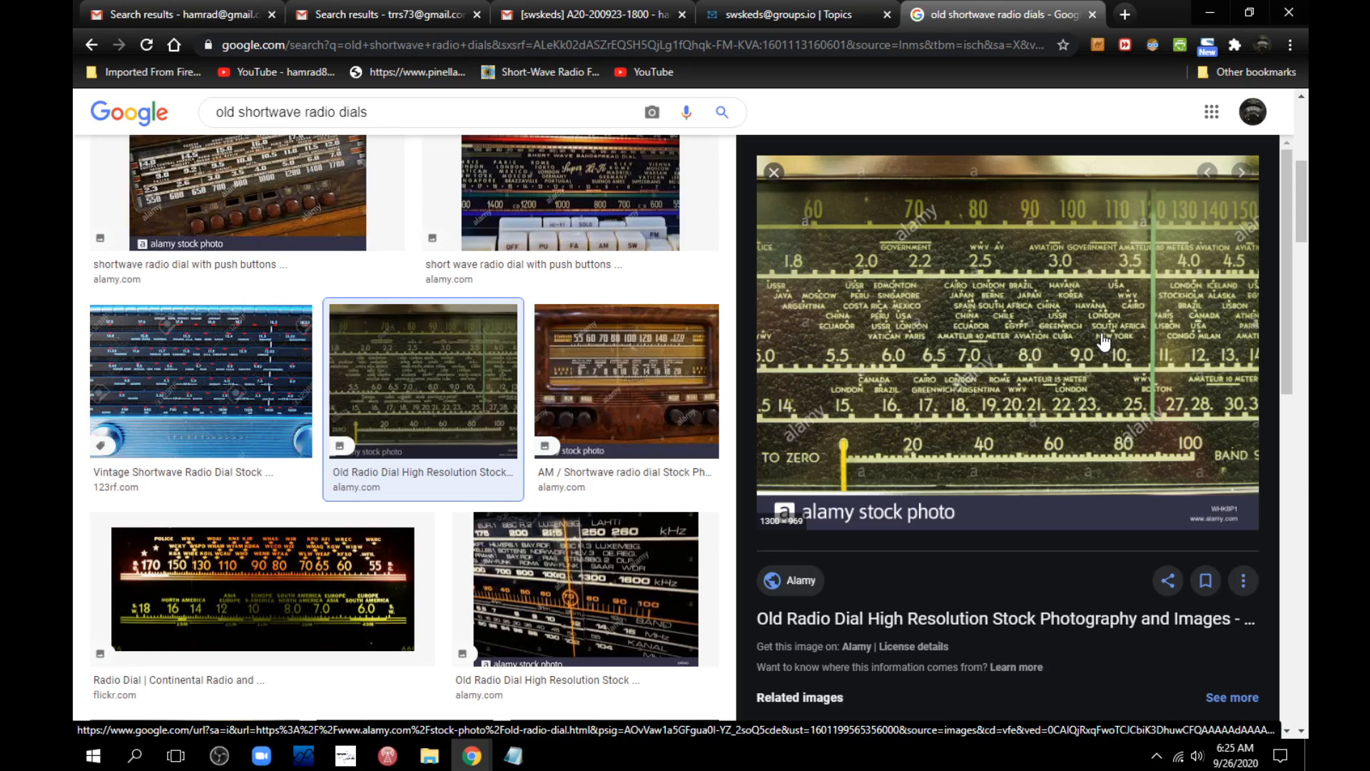
{"action": "mouse_move", "coordinate": [462, 725]}
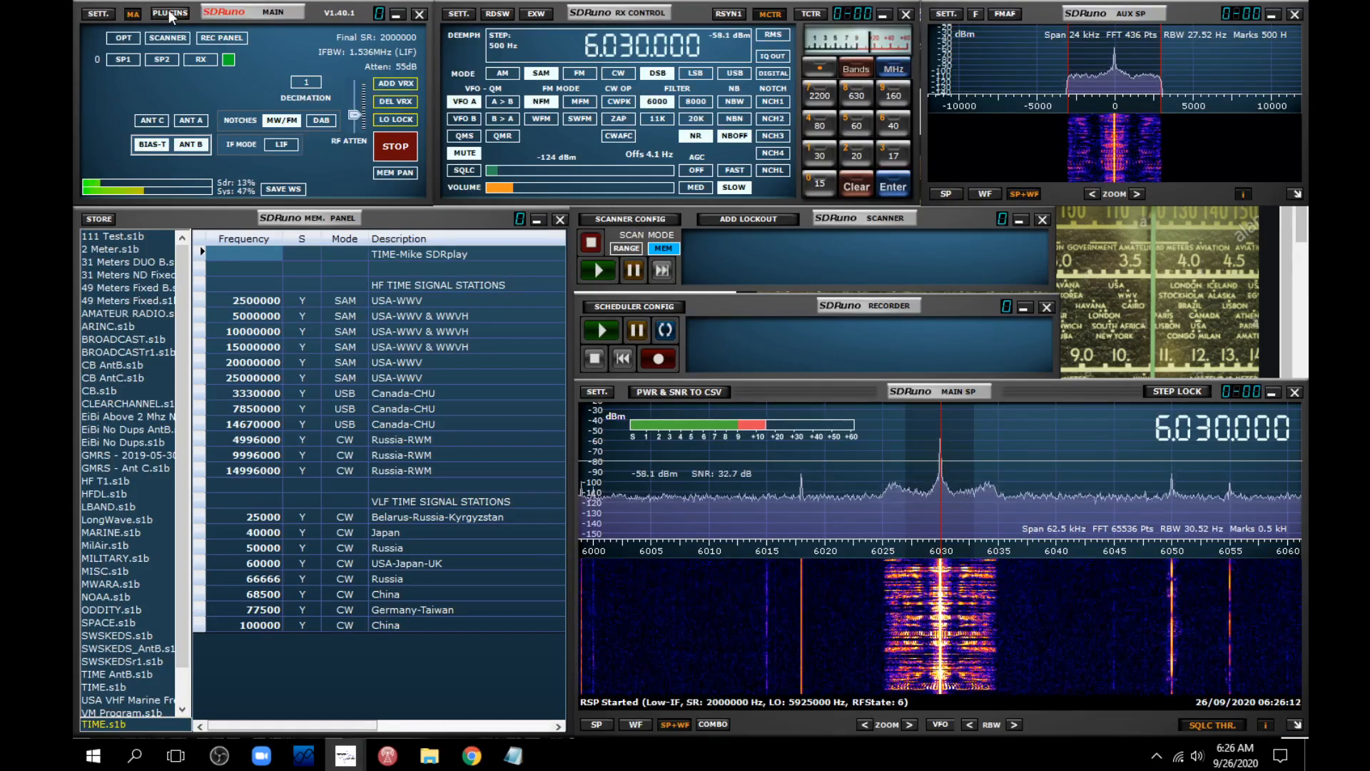
- Load the Fran plugin from the PLUGINS list, opening Frequency Annotate 0.0.3
{"action": "left_click", "coordinate": [169, 13]}
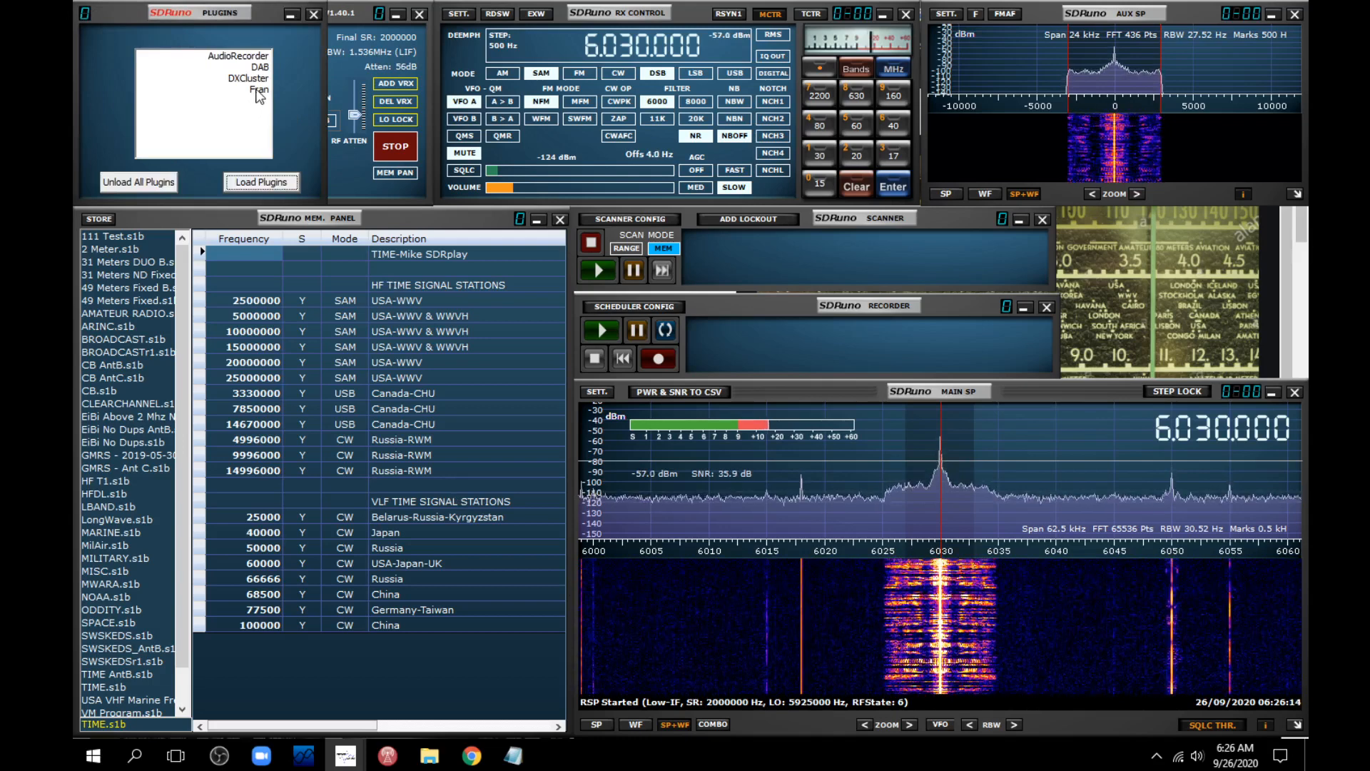
{"action": "left_click", "coordinate": [245, 89]}
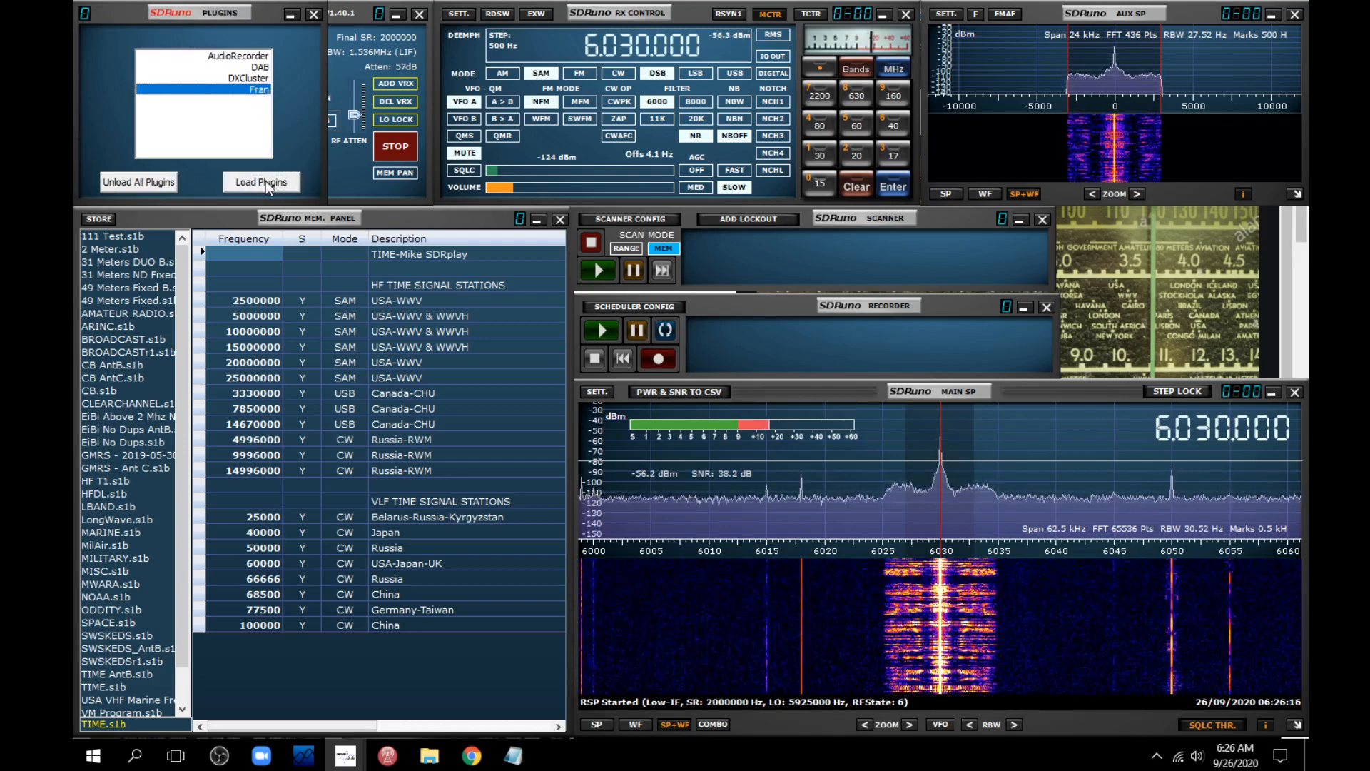
{"action": "left_click", "coordinate": [260, 181]}
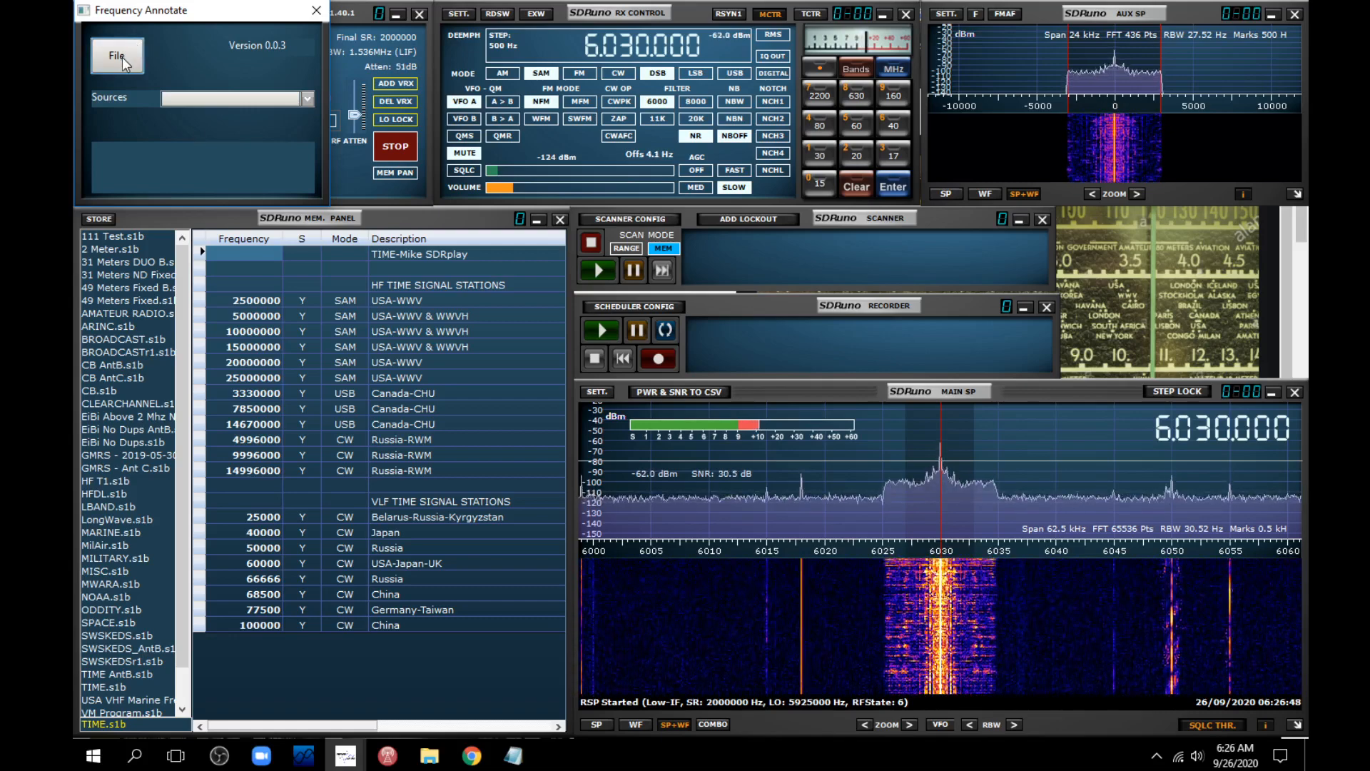
- Browse for a SWSkeds CSV schedule file from the Frequency Annotate window
{"action": "left_click", "coordinate": [116, 55]}
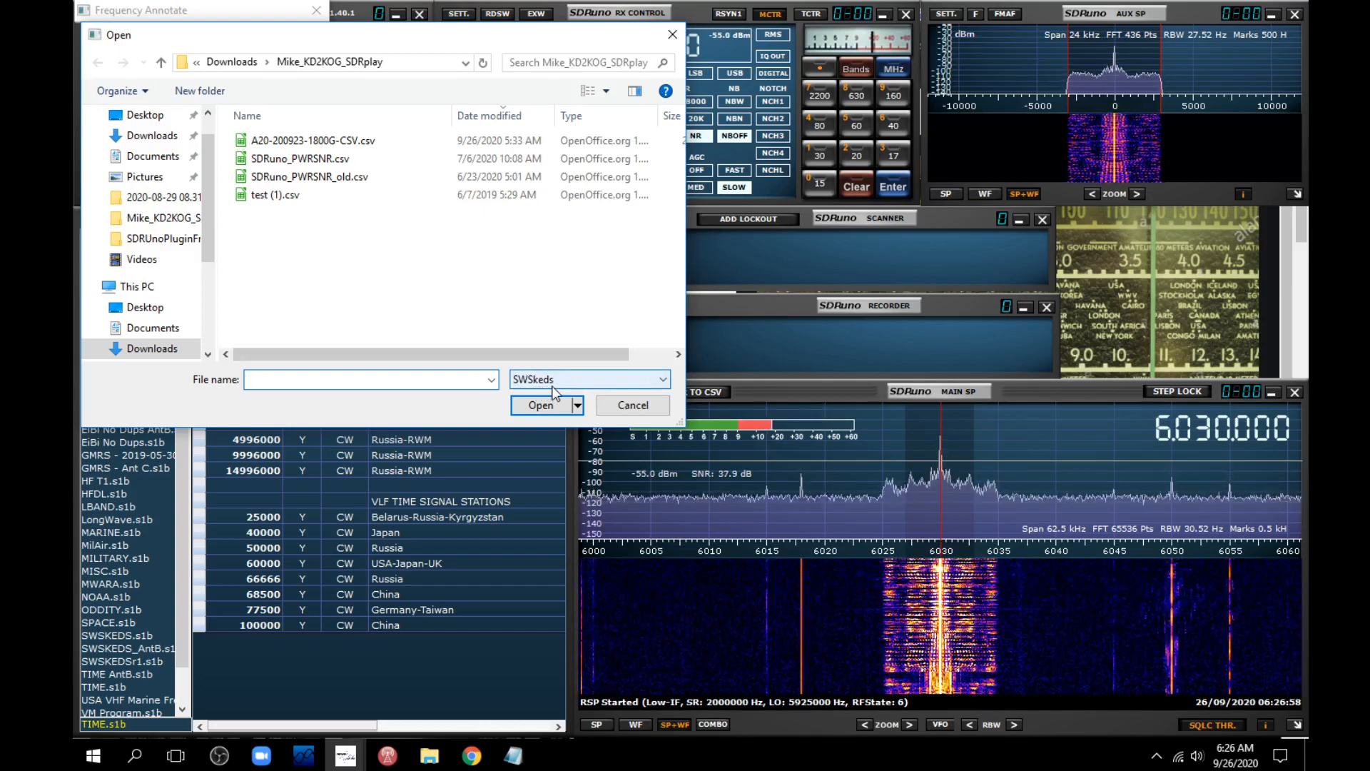
{"action": "mouse_move", "coordinate": [638, 357]}
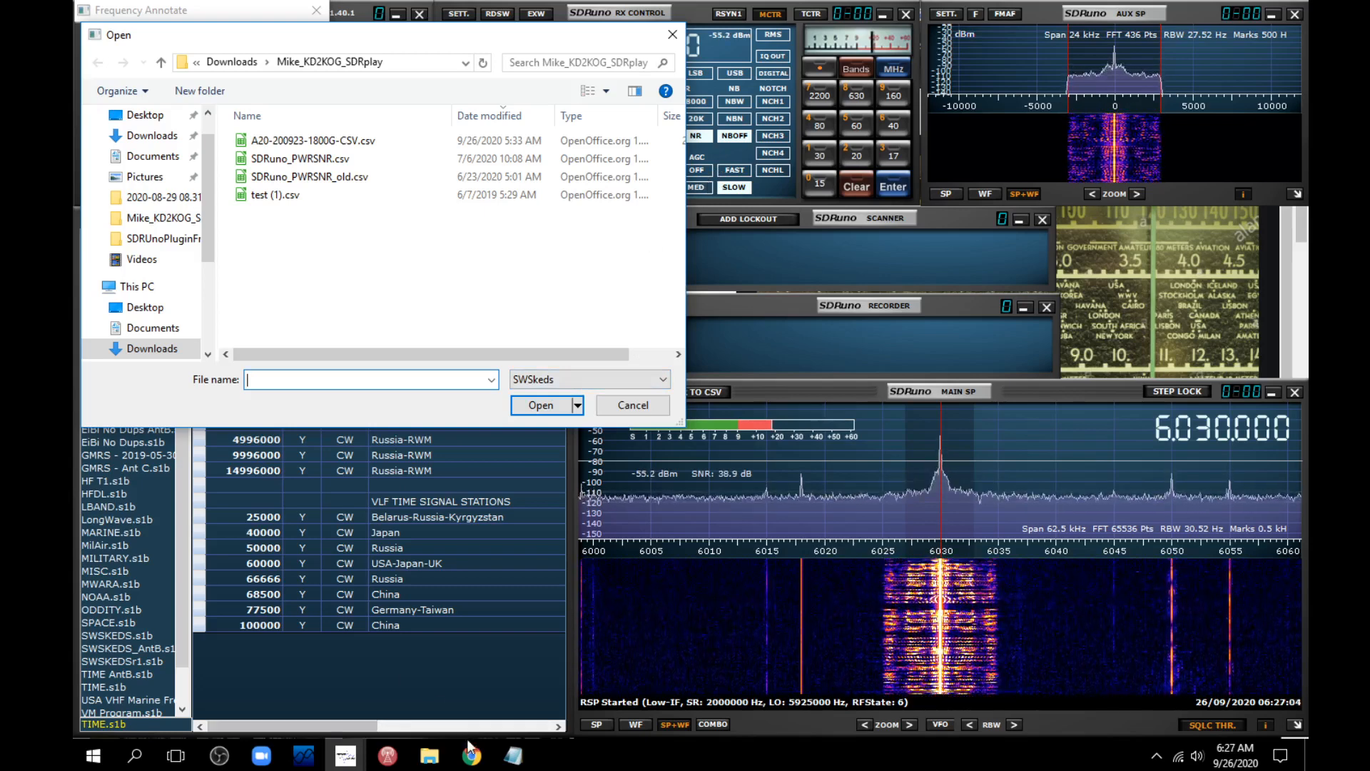
{"action": "mouse_move", "coordinate": [472, 755]}
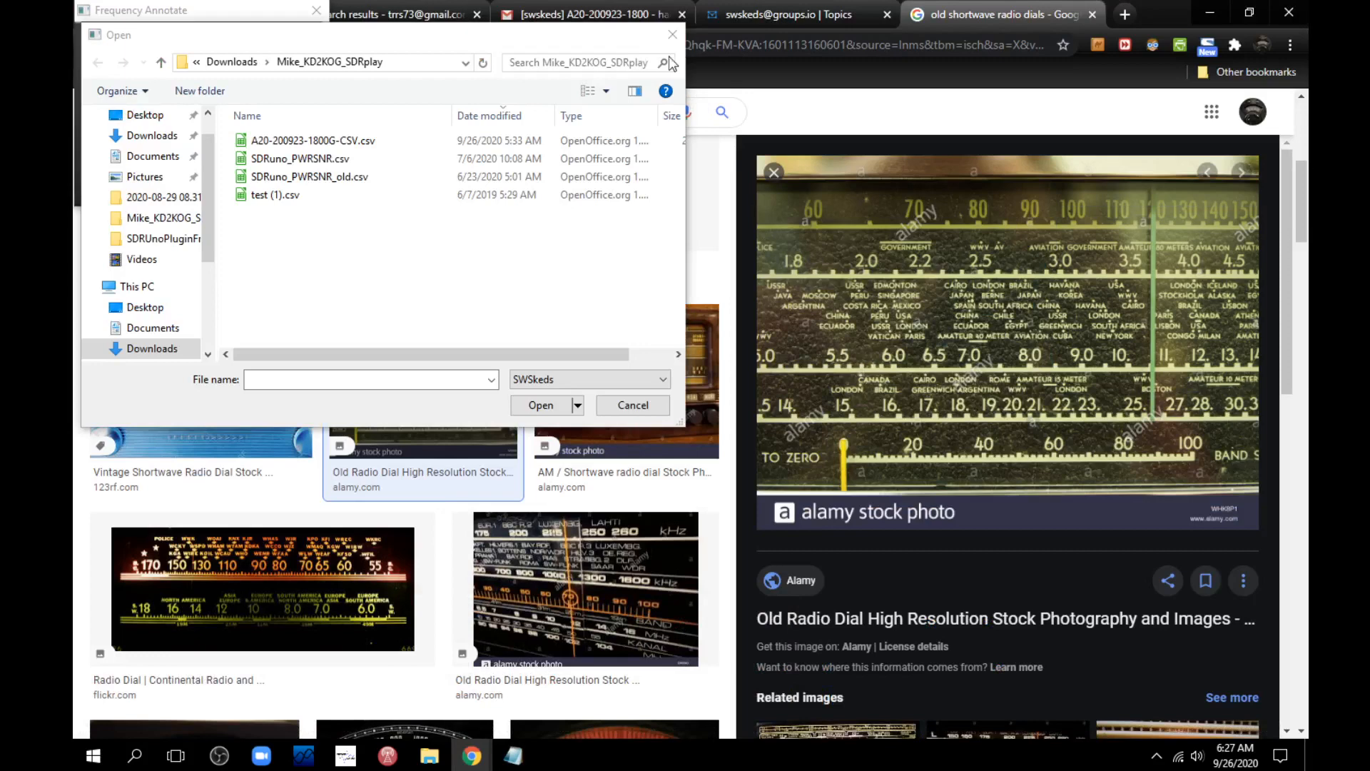
- Cancel the file dialog, return to the swskeds groups.io Topics page and close Frequency Annotate
{"action": "left_click", "coordinate": [632, 404]}
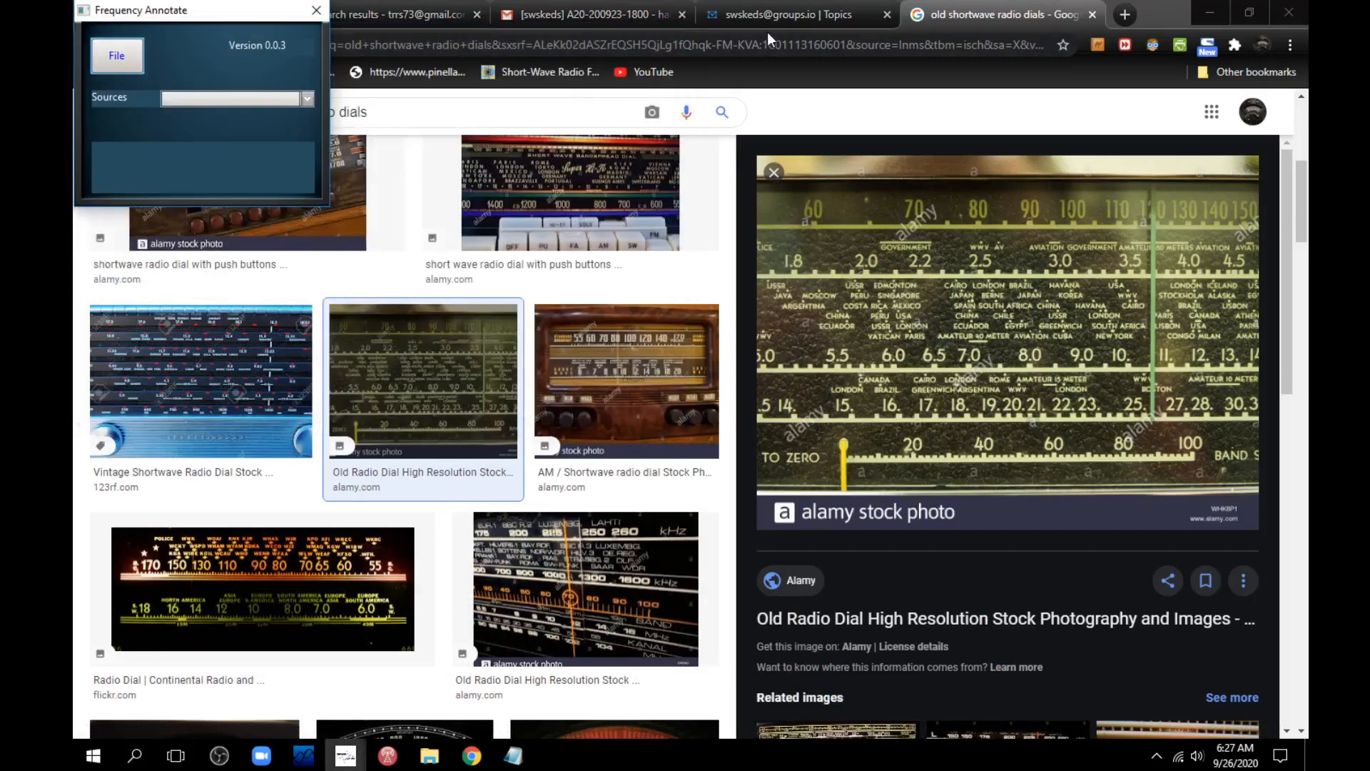
{"action": "left_click", "coordinate": [786, 15]}
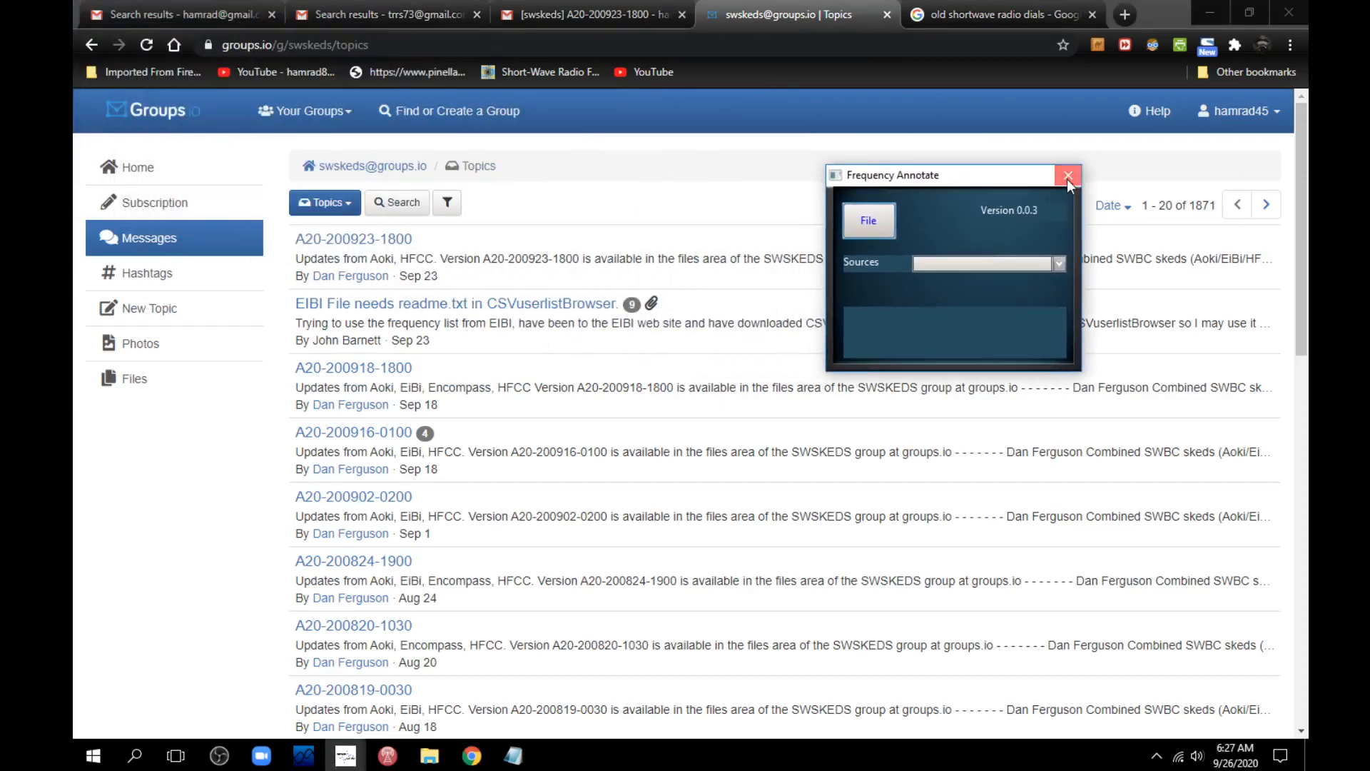
{"action": "left_click", "coordinate": [1067, 175]}
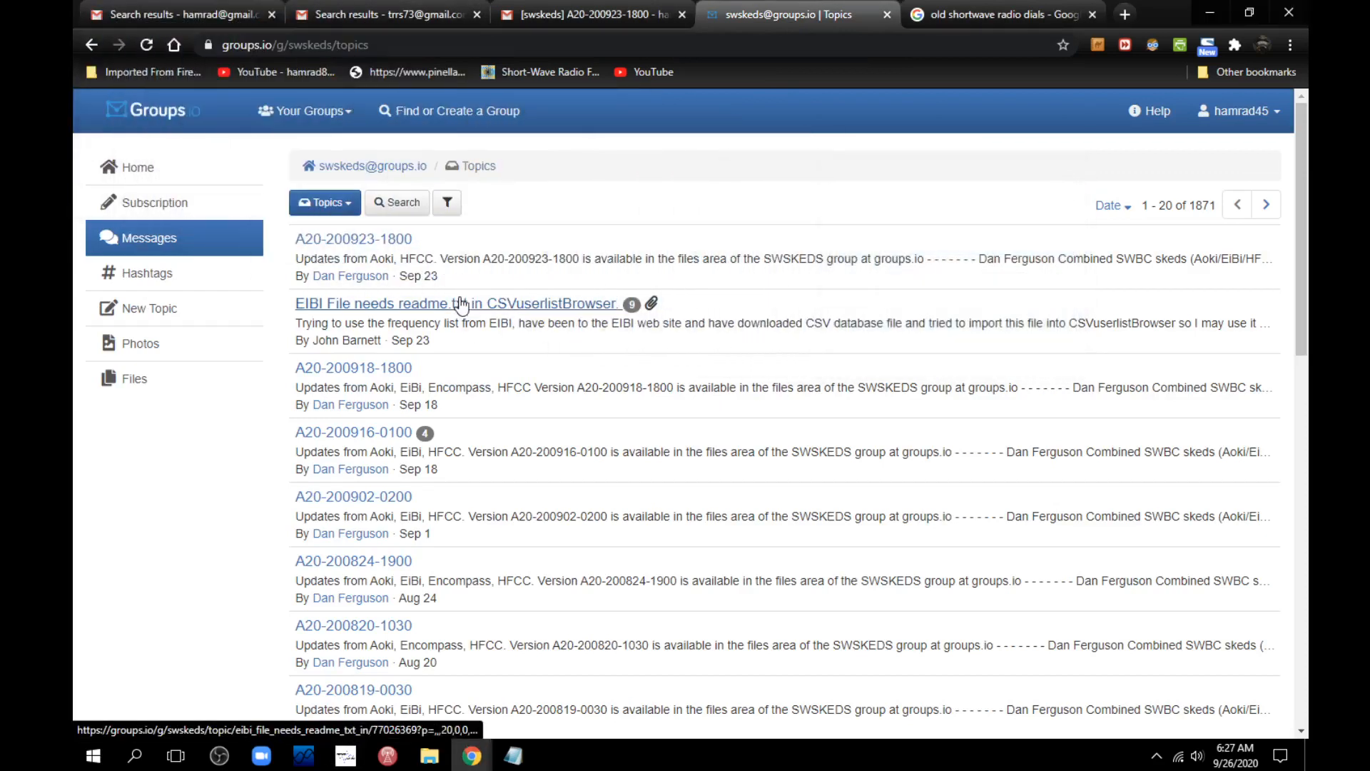
{"action": "mouse_move", "coordinate": [455, 302]}
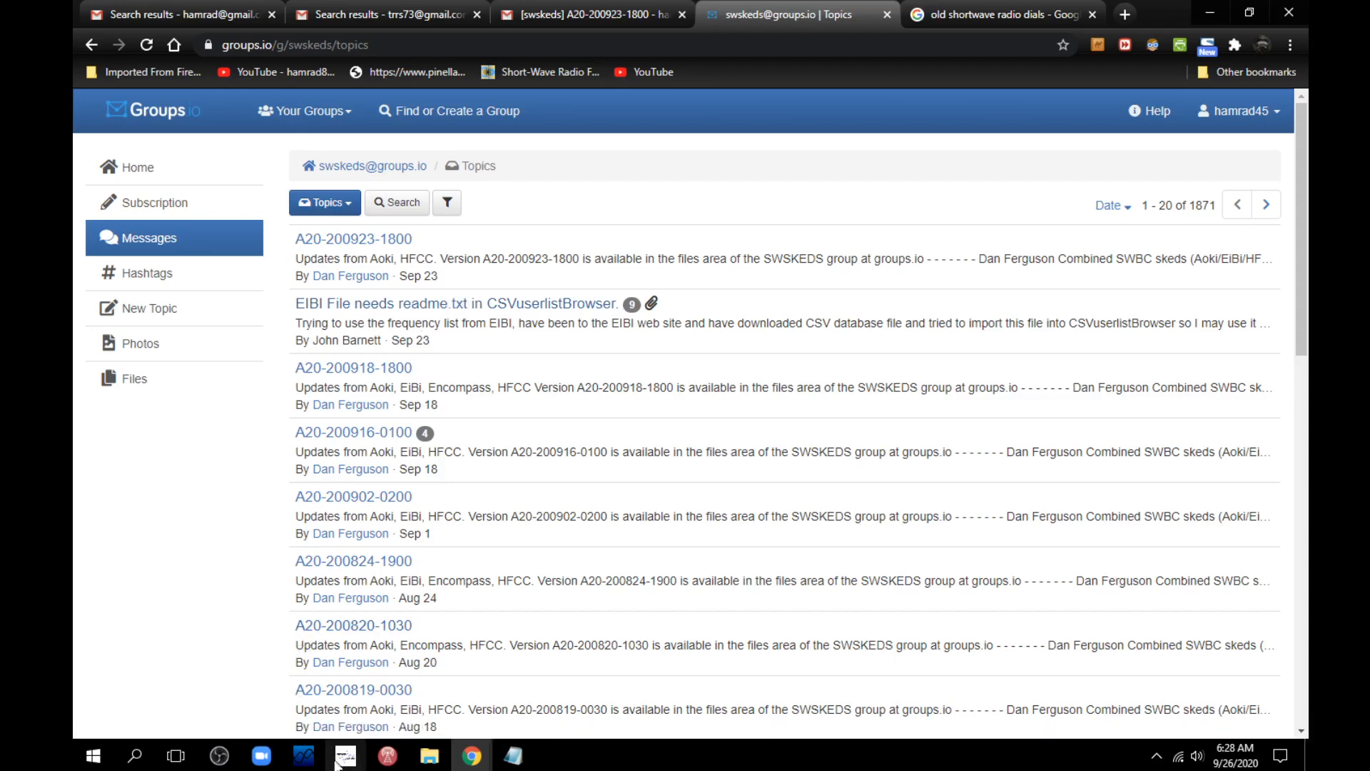
{"action": "mouse_move", "coordinate": [344, 755]}
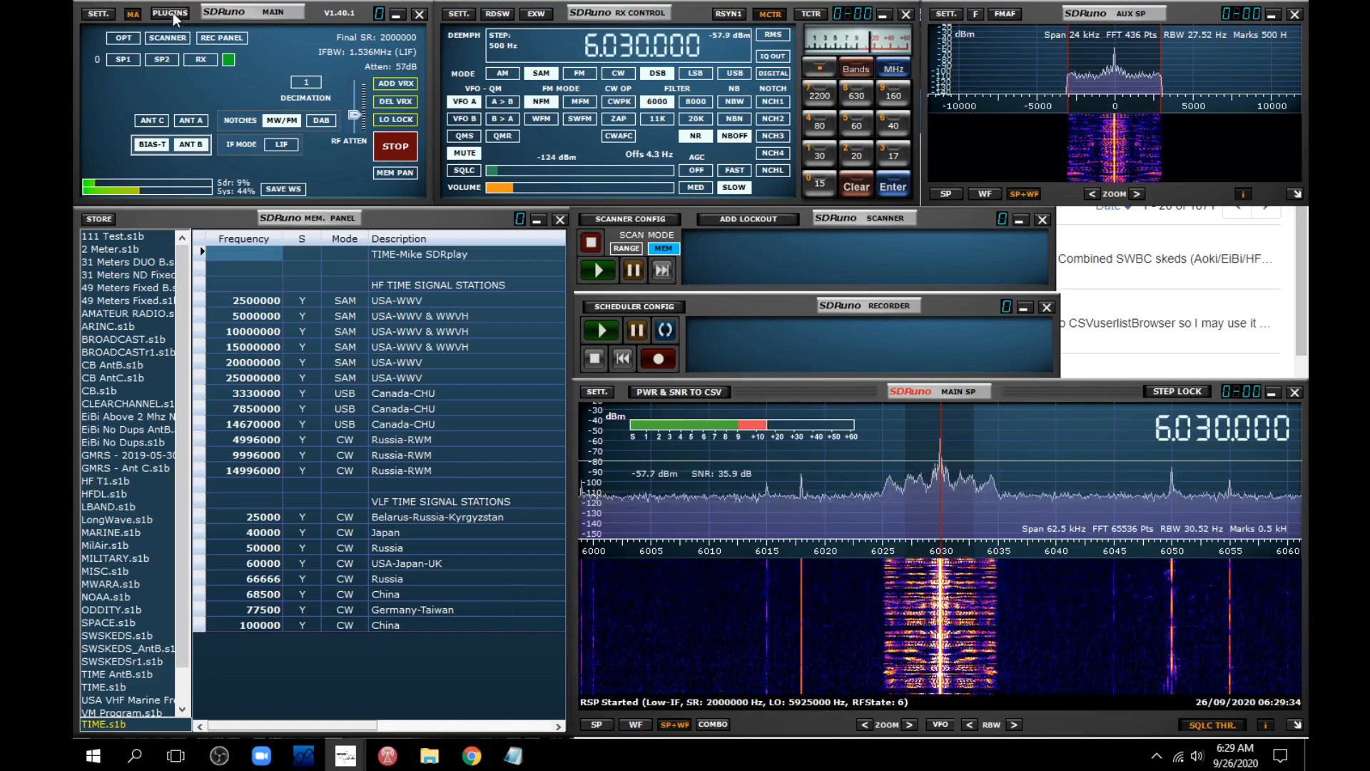
- Show SDRuno's list of available plugins with Fran ready to load
{"action": "left_click", "coordinate": [169, 13]}
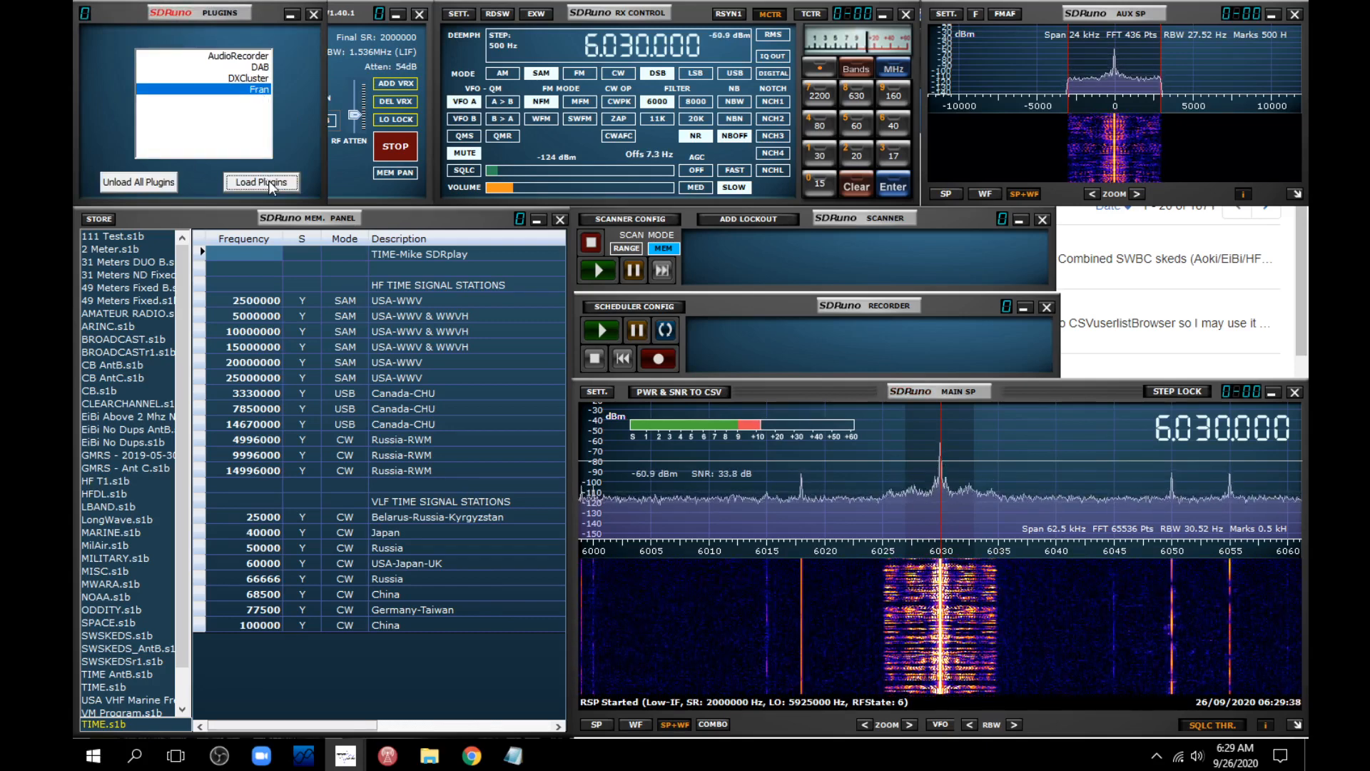
- Reload the Fran plugin and browse Downloads for a SWSkeds CSV schedule file
{"action": "left_click", "coordinate": [260, 182]}
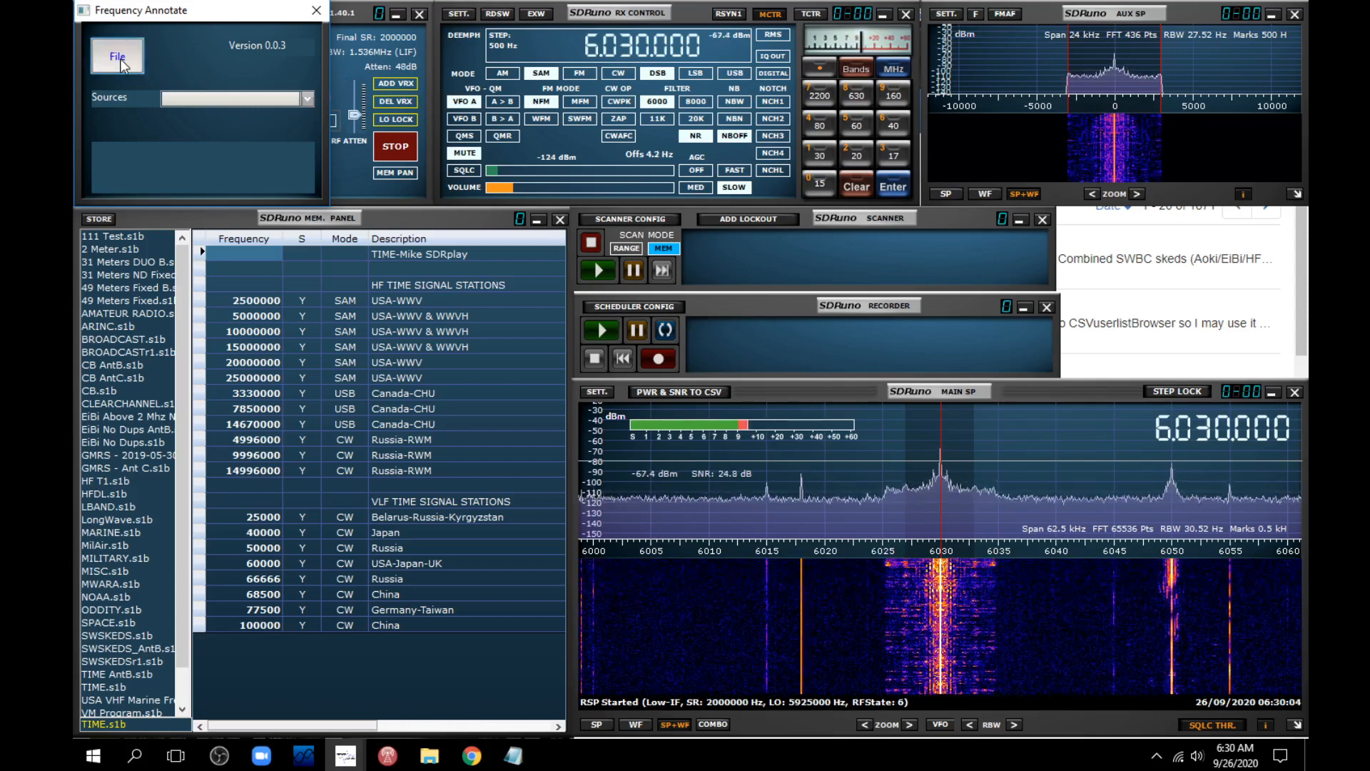
{"action": "left_click", "coordinate": [119, 56]}
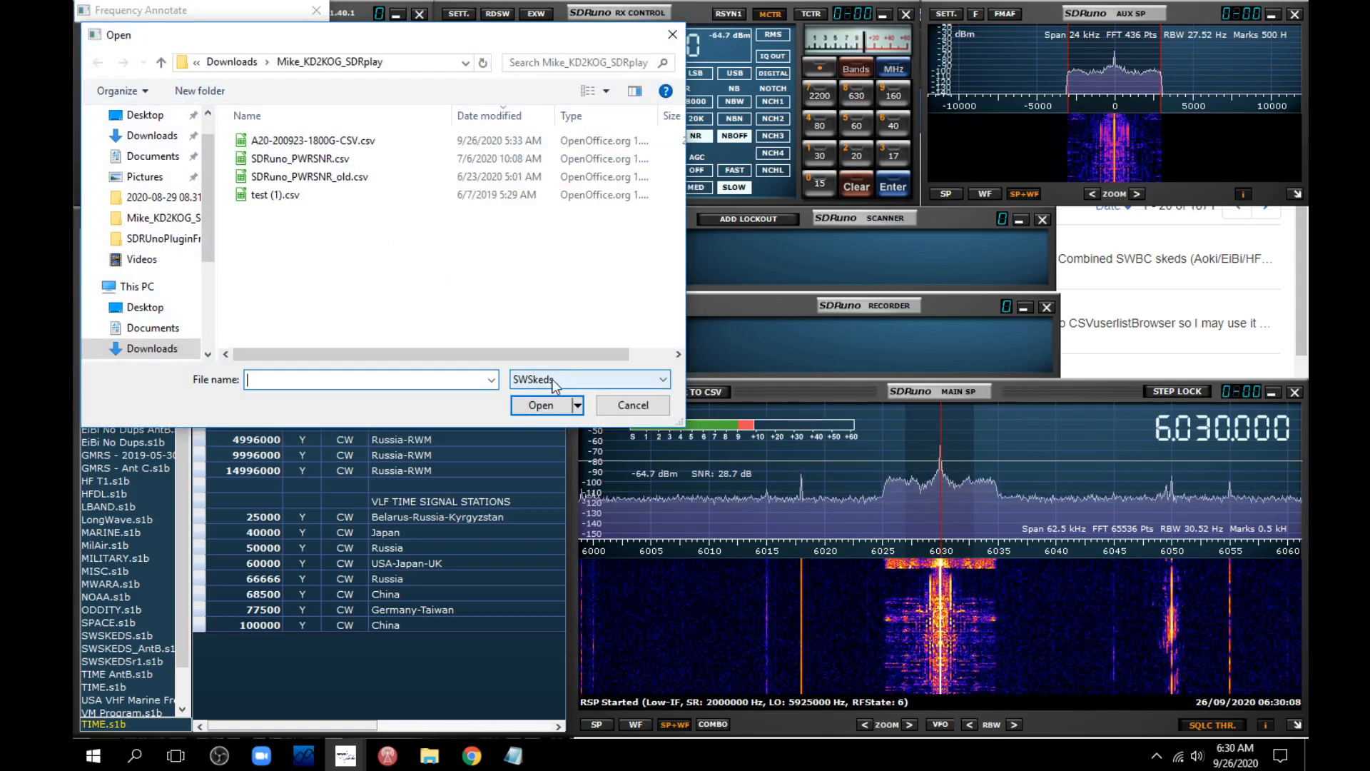
{"action": "left_click", "coordinate": [661, 380]}
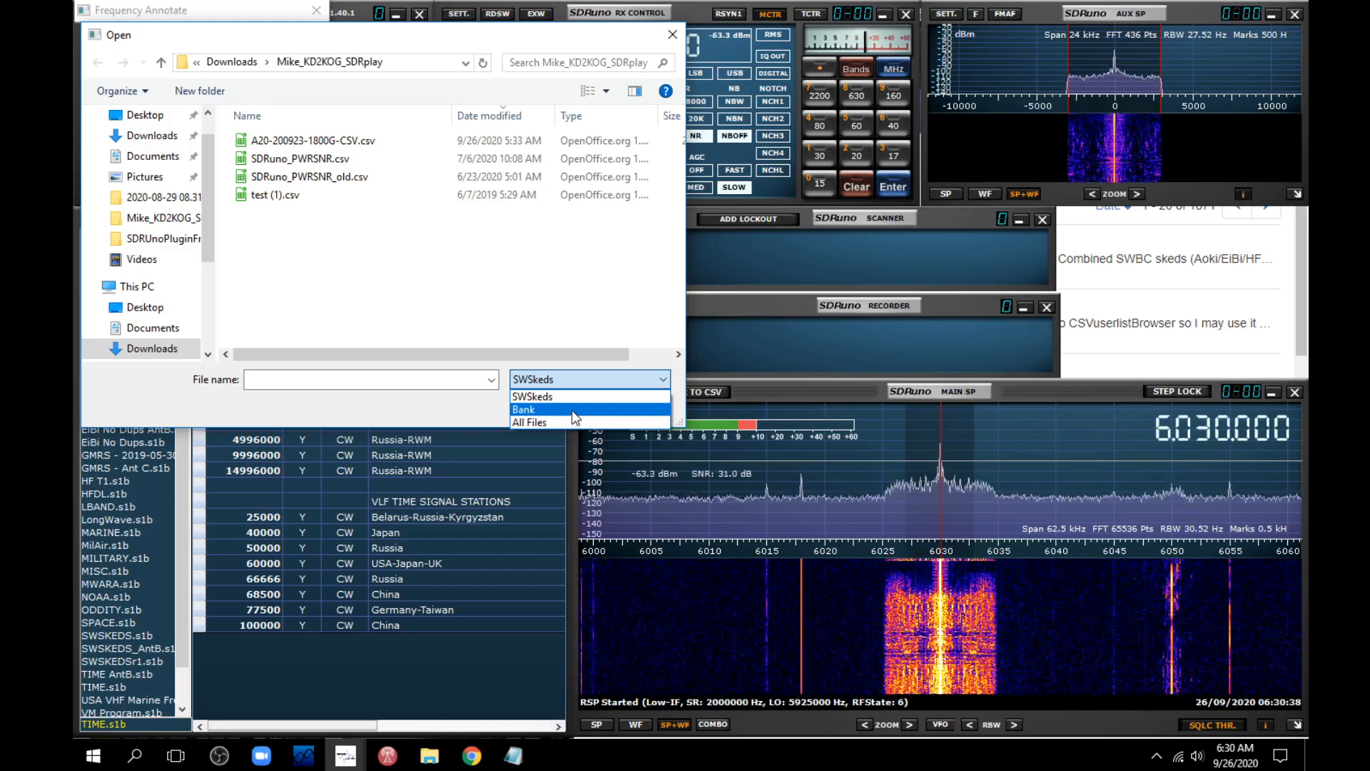
{"action": "left_click", "coordinate": [533, 396]}
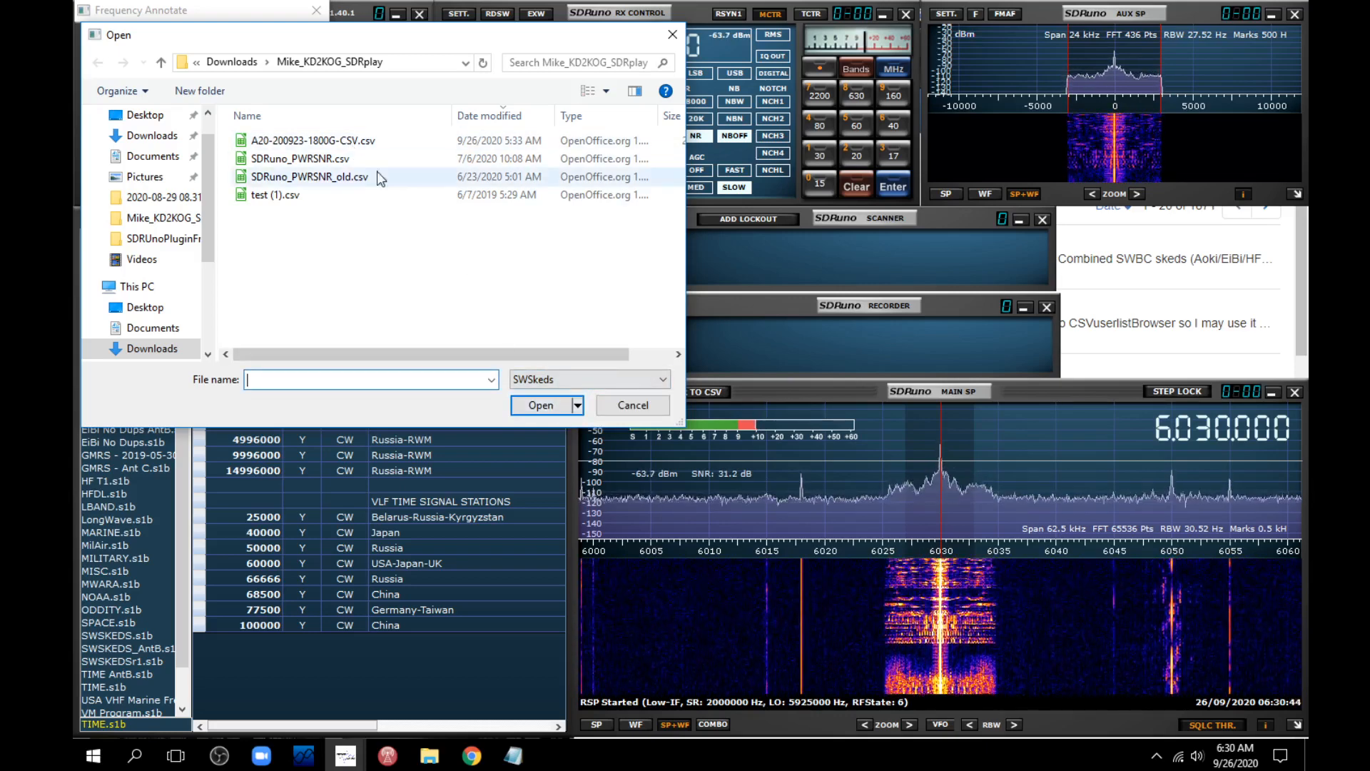
{"action": "left_click", "coordinate": [312, 142]}
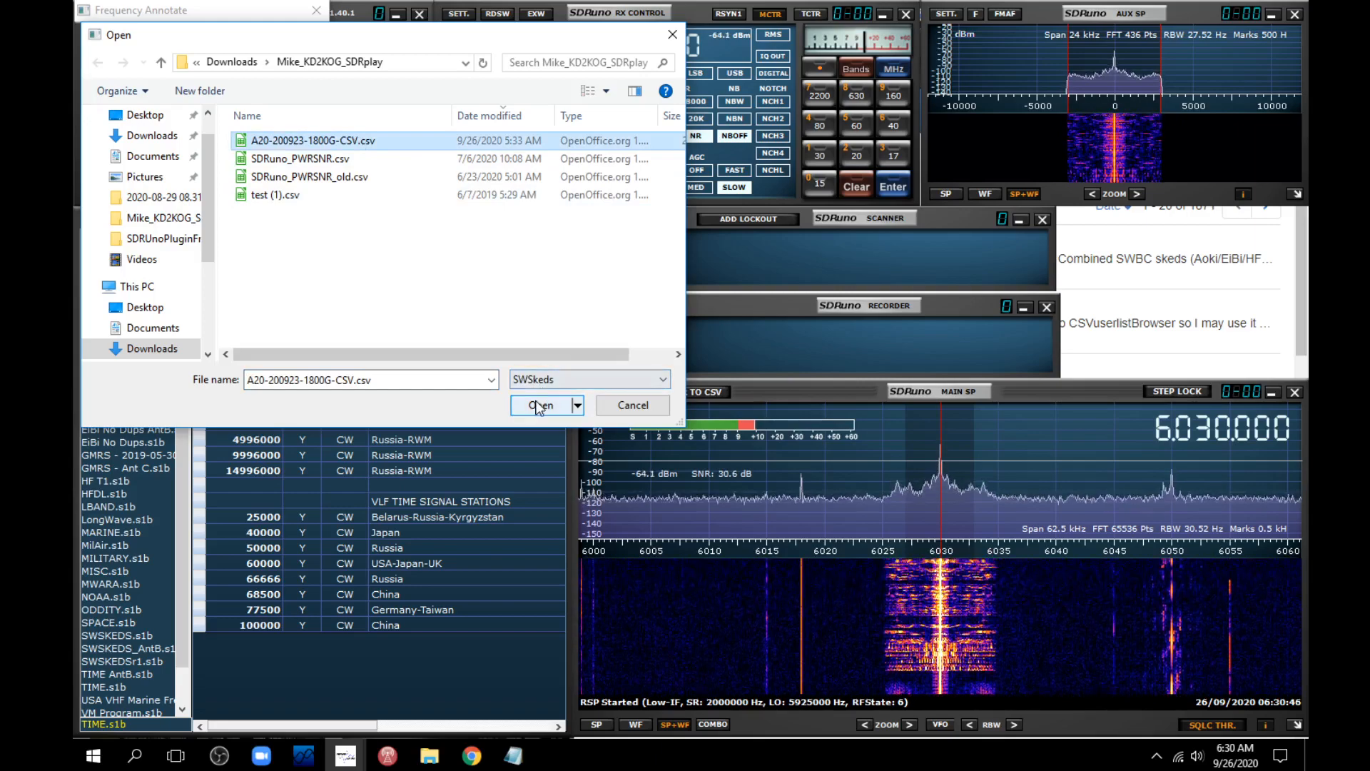
{"action": "left_click", "coordinate": [541, 404]}
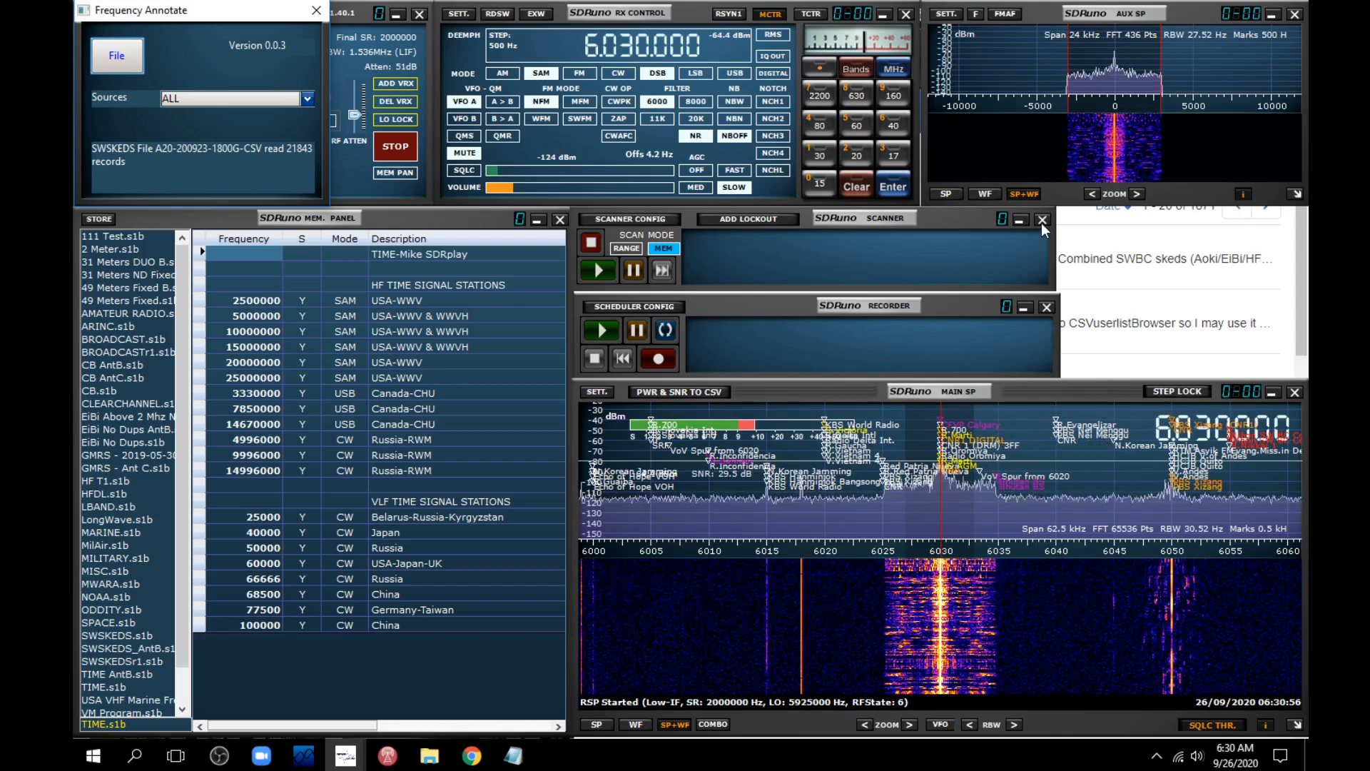
- Close the Scanner and Recorder panels so station labels show across the spectrum
{"action": "left_click", "coordinate": [1041, 218]}
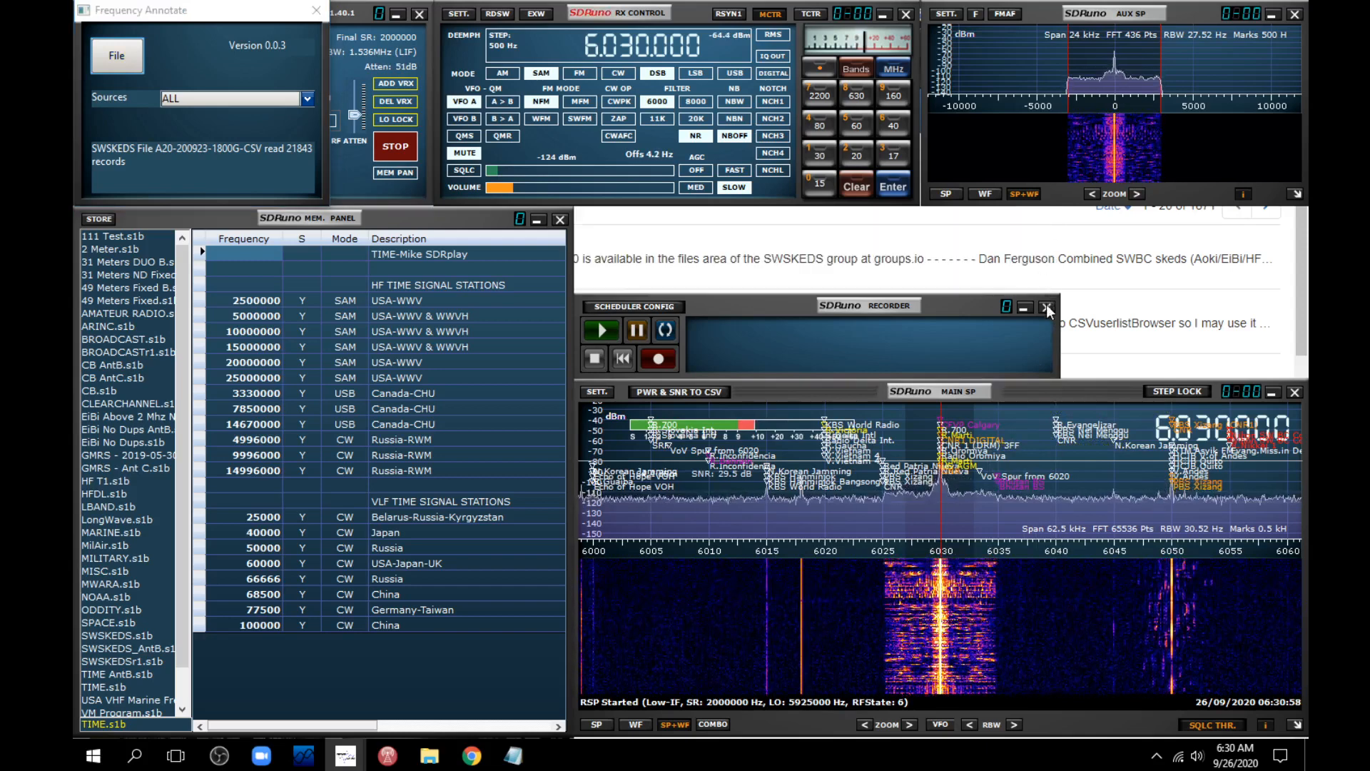
{"action": "left_click", "coordinate": [1047, 306]}
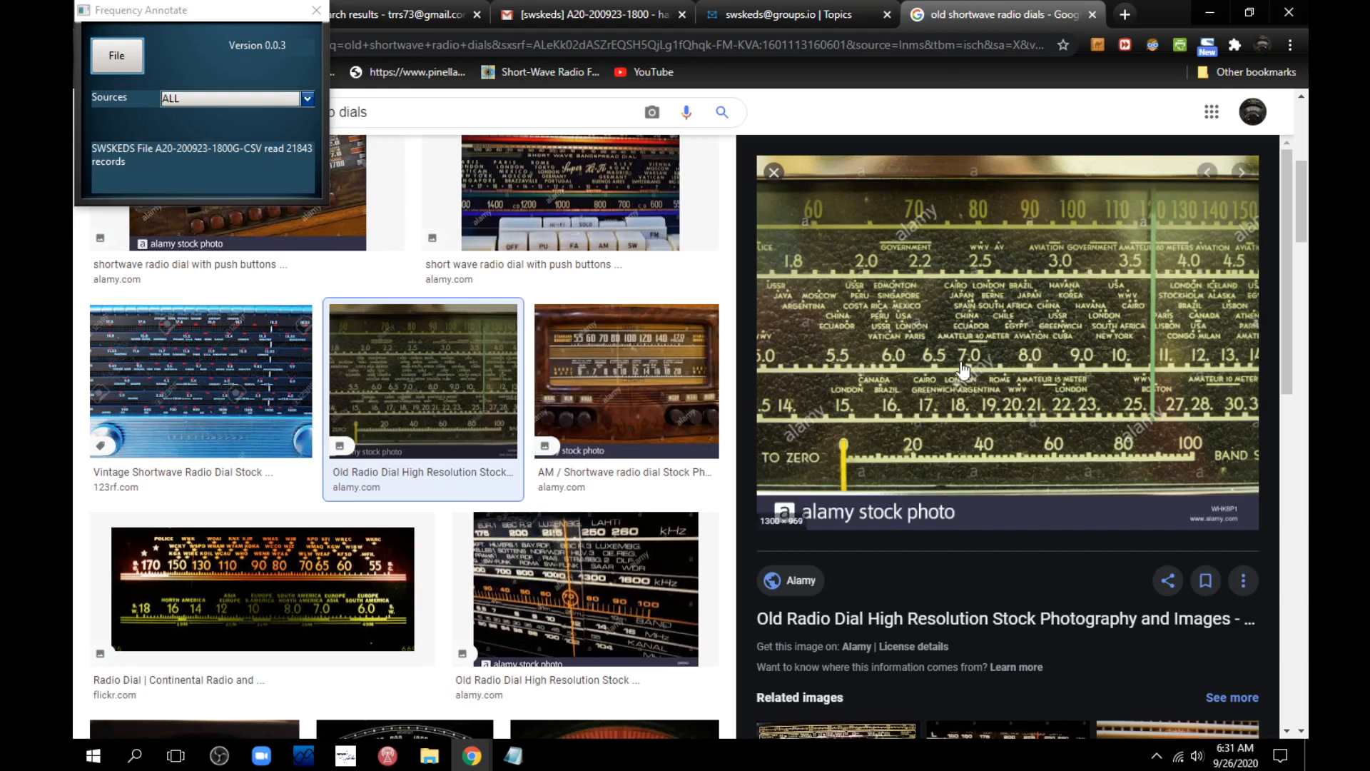
{"action": "mouse_move", "coordinate": [918, 356]}
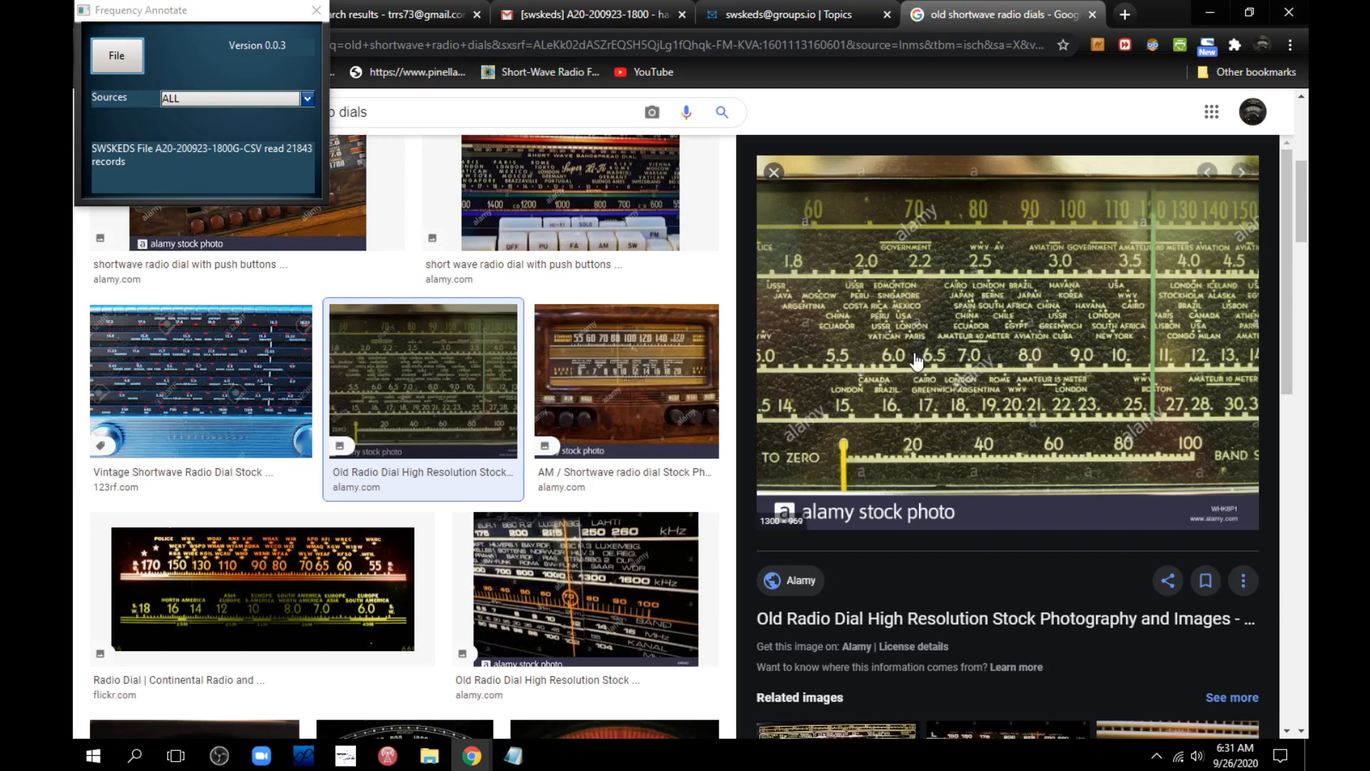
{"action": "mouse_move", "coordinate": [539, 746]}
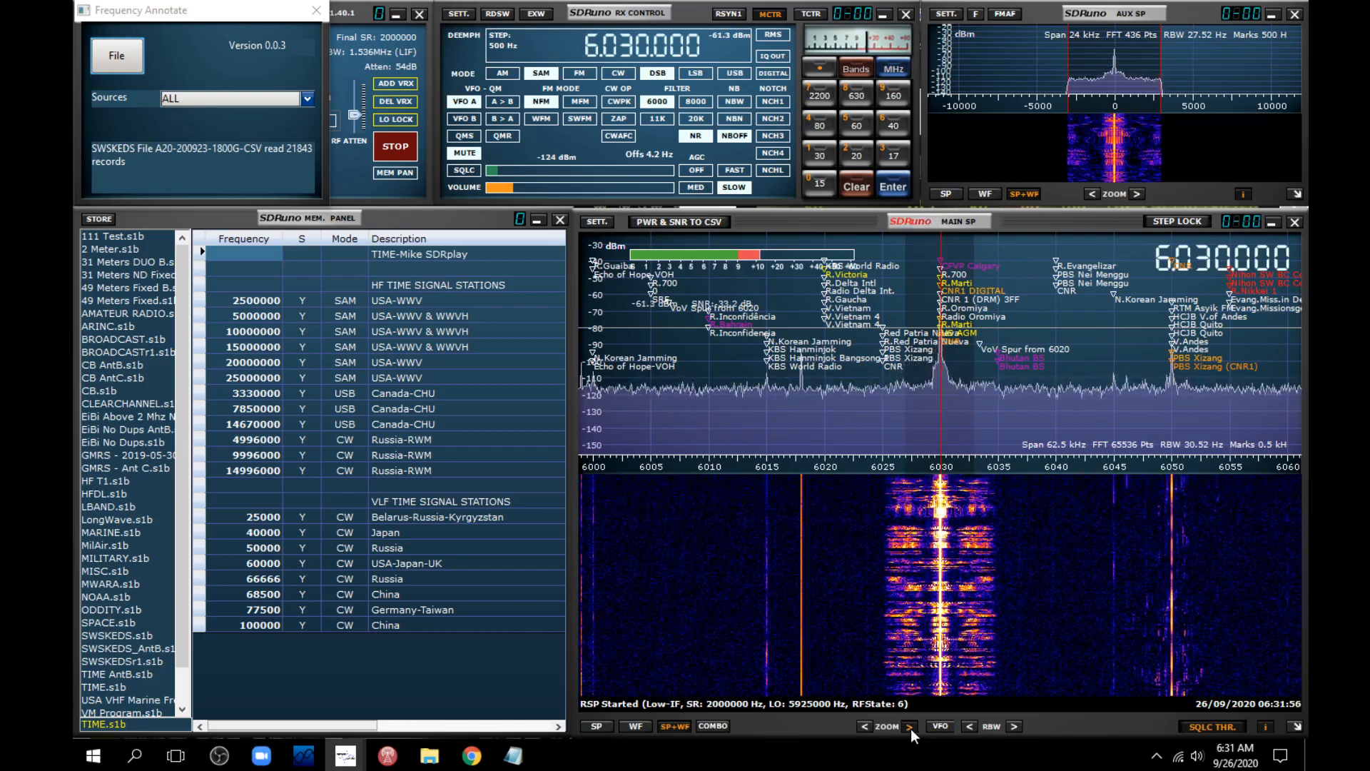
- Zoom the main spectrum to about a 31 kHz span around 6030 kHz
{"action": "left_click", "coordinate": [912, 724]}
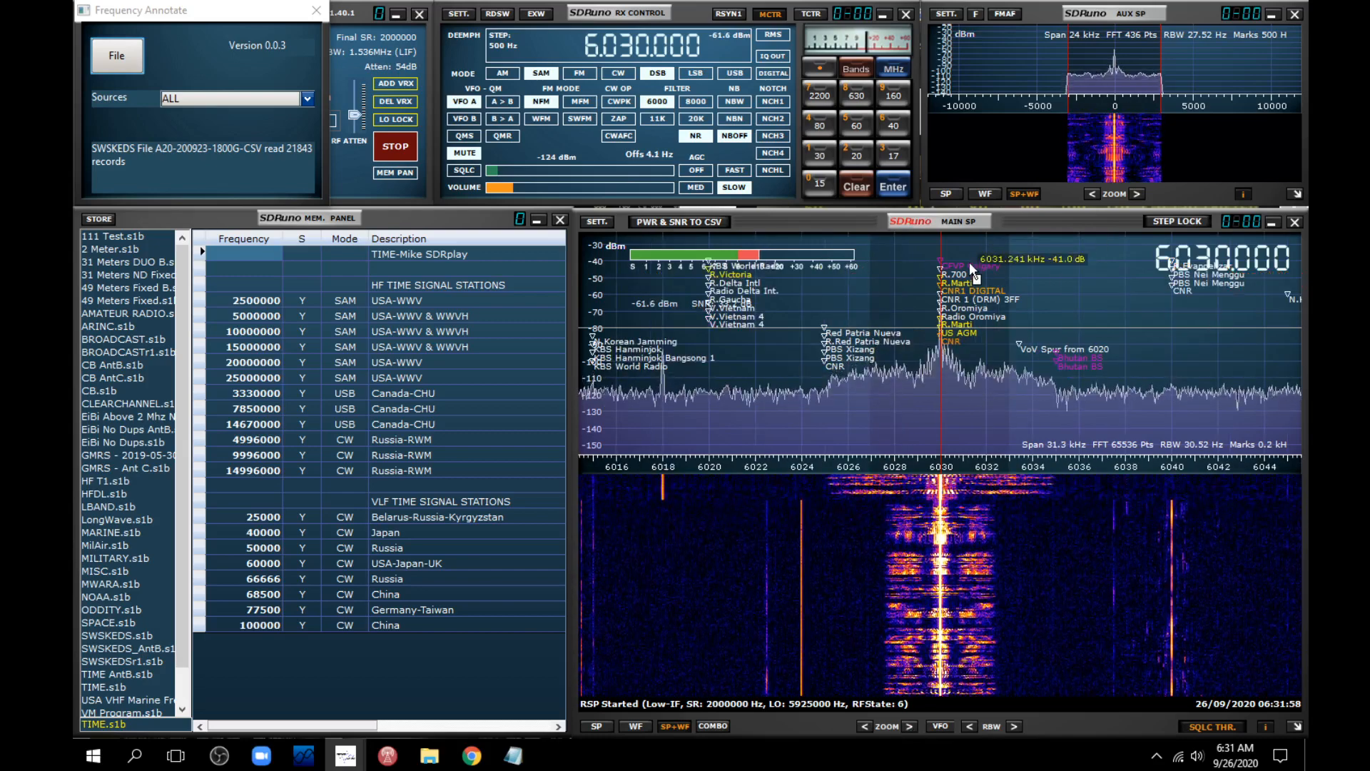
{"action": "mouse_move", "coordinate": [961, 354]}
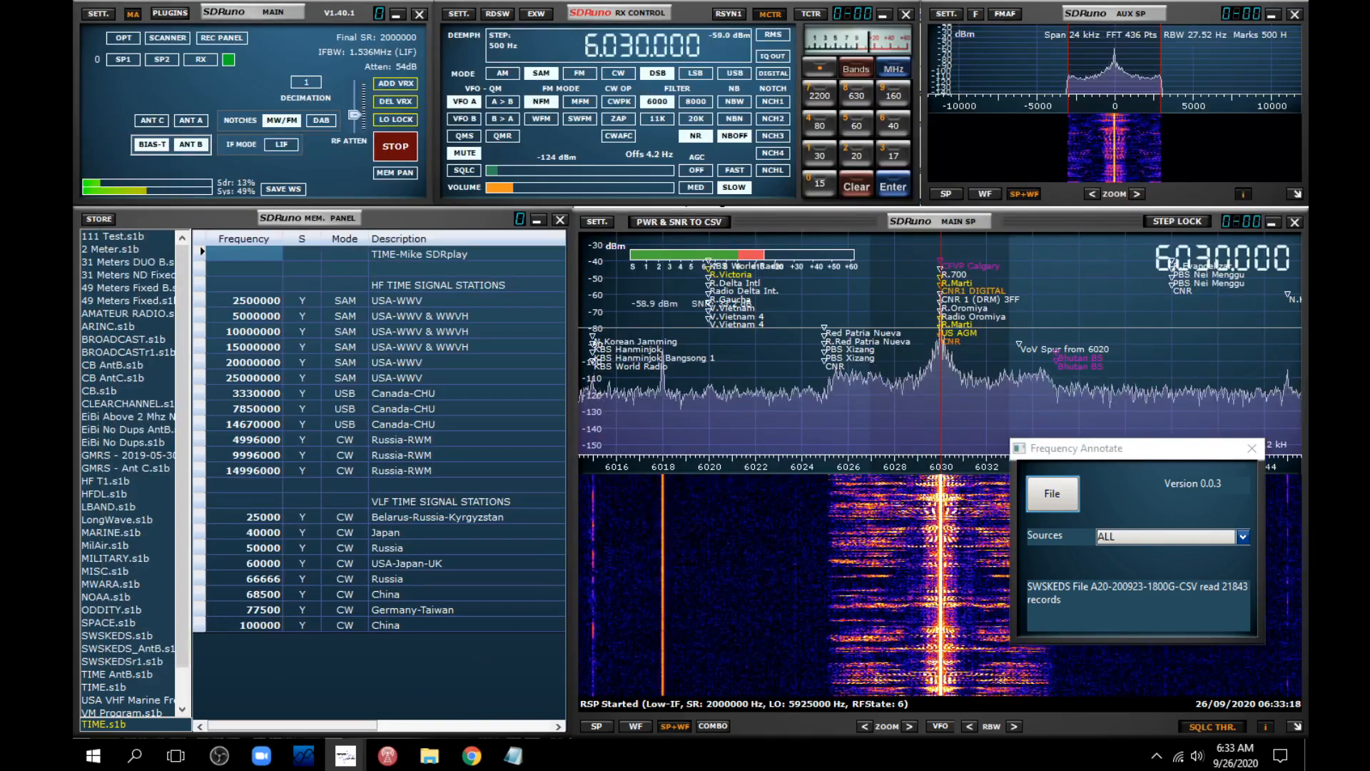
{"action": "mouse_move", "coordinate": [982, 296]}
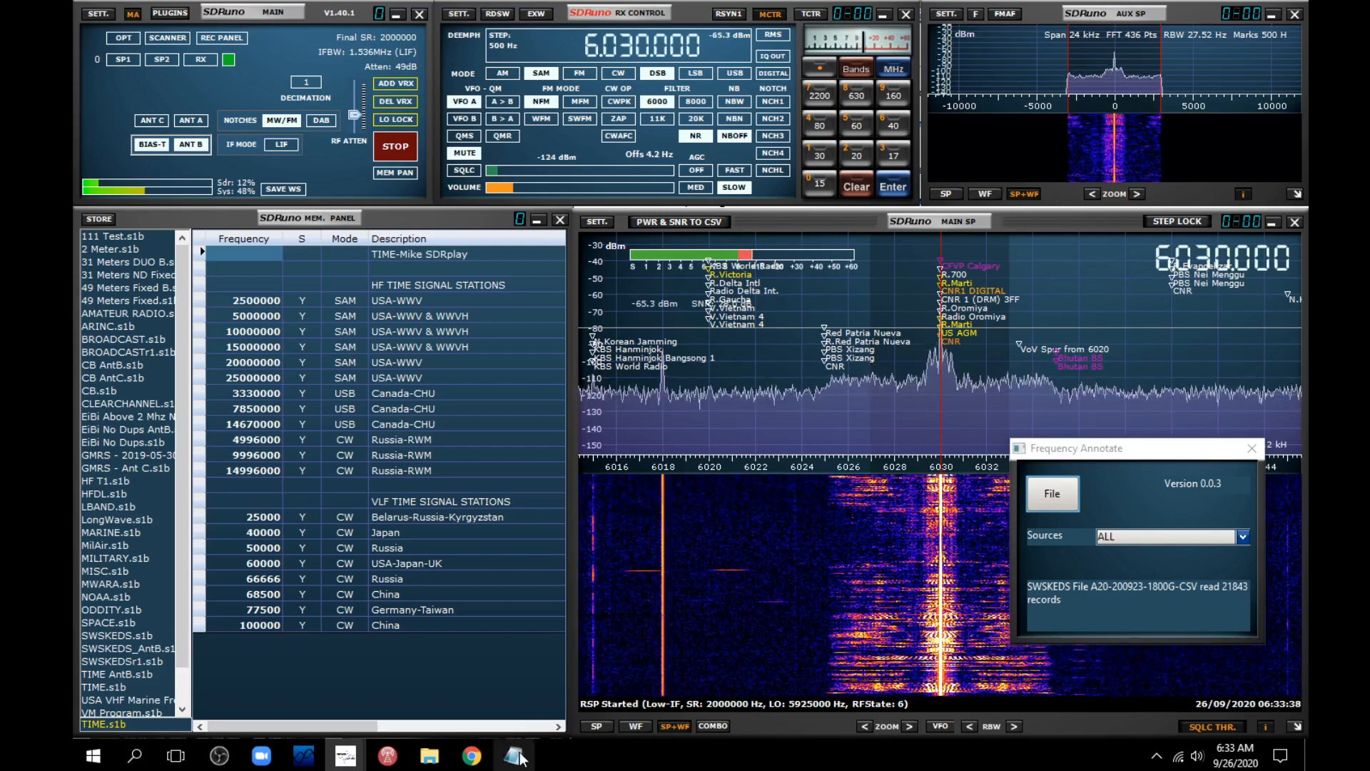
- Tune the receiver to 6034.000 kHz among the annotated stations on the waterfall
{"action": "left_click", "coordinate": [512, 755]}
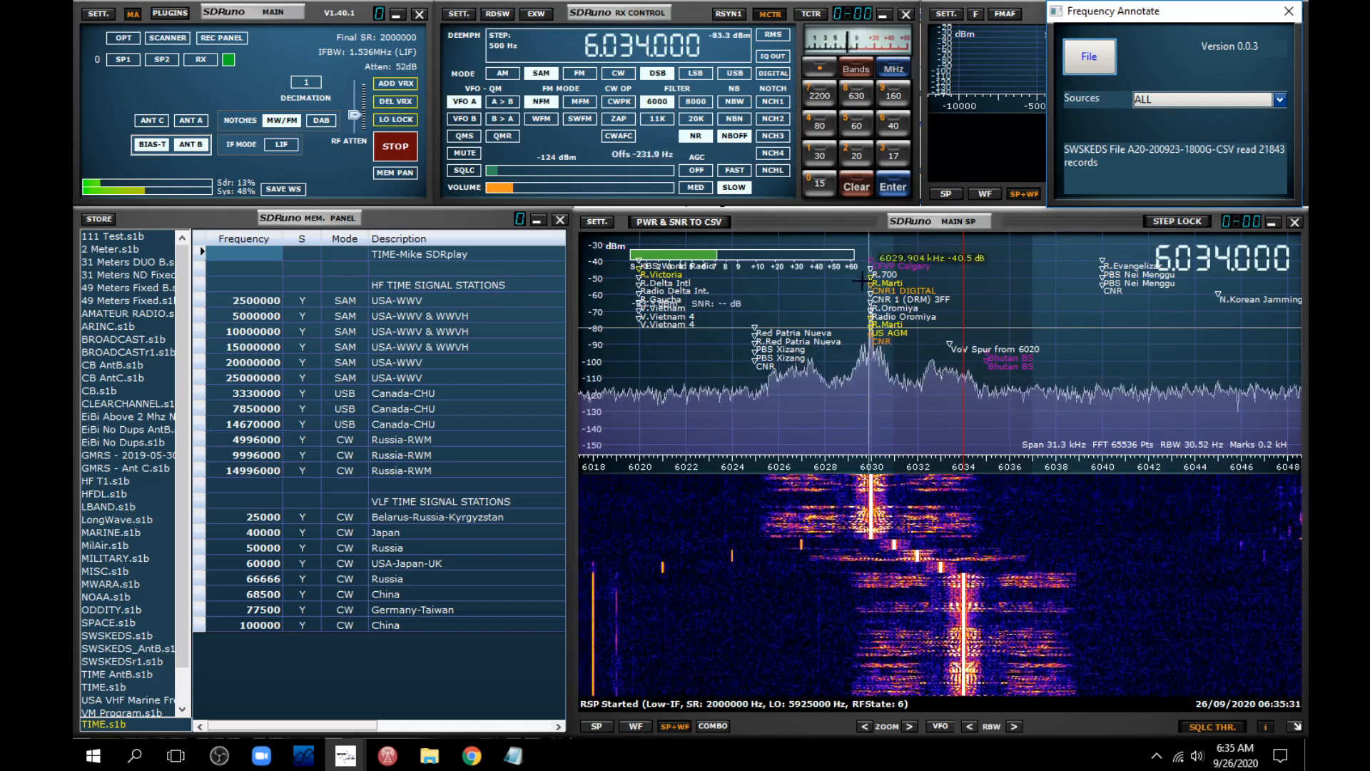
{"action": "mouse_move", "coordinate": [1019, 388]}
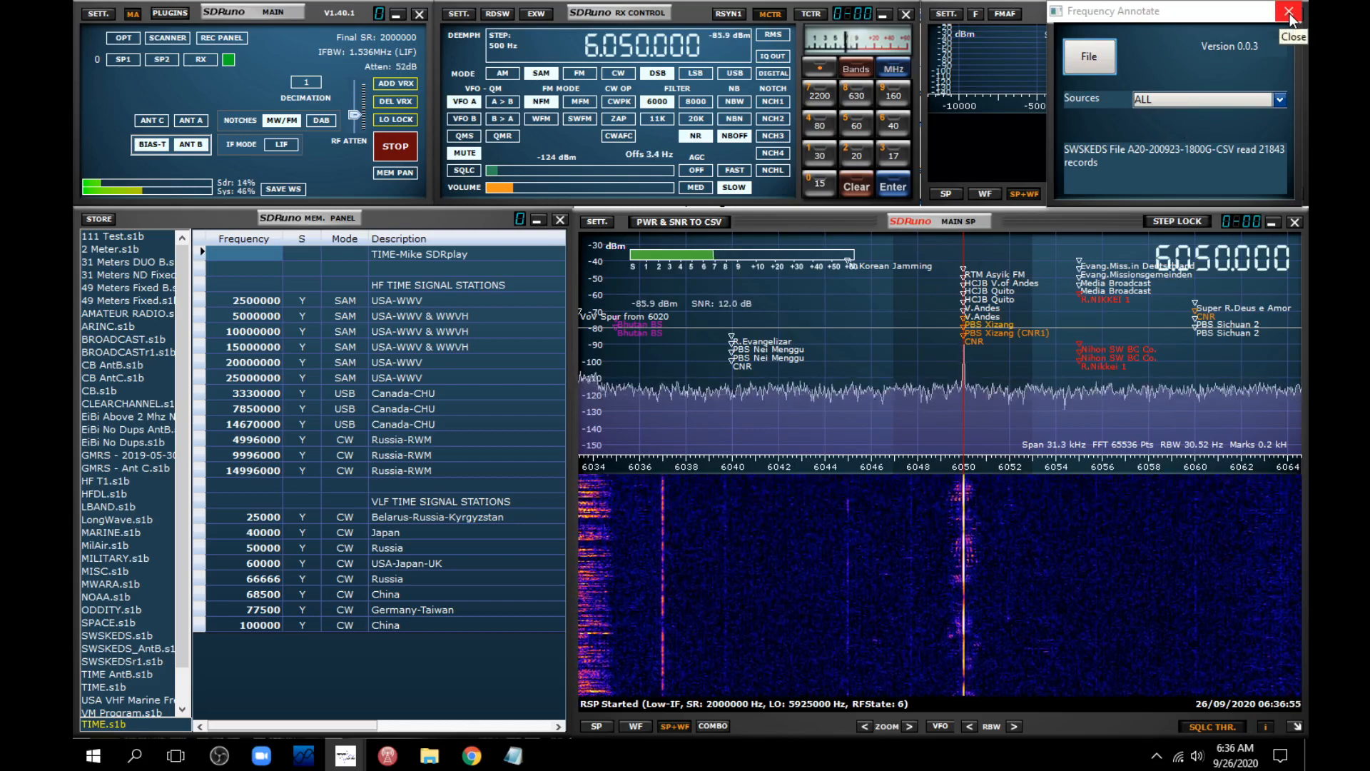
- Close the Frequency Annotate (FRAN) plugin window, clearing station labels from the 6050 kHz spectrum
{"action": "left_click", "coordinate": [1287, 10]}
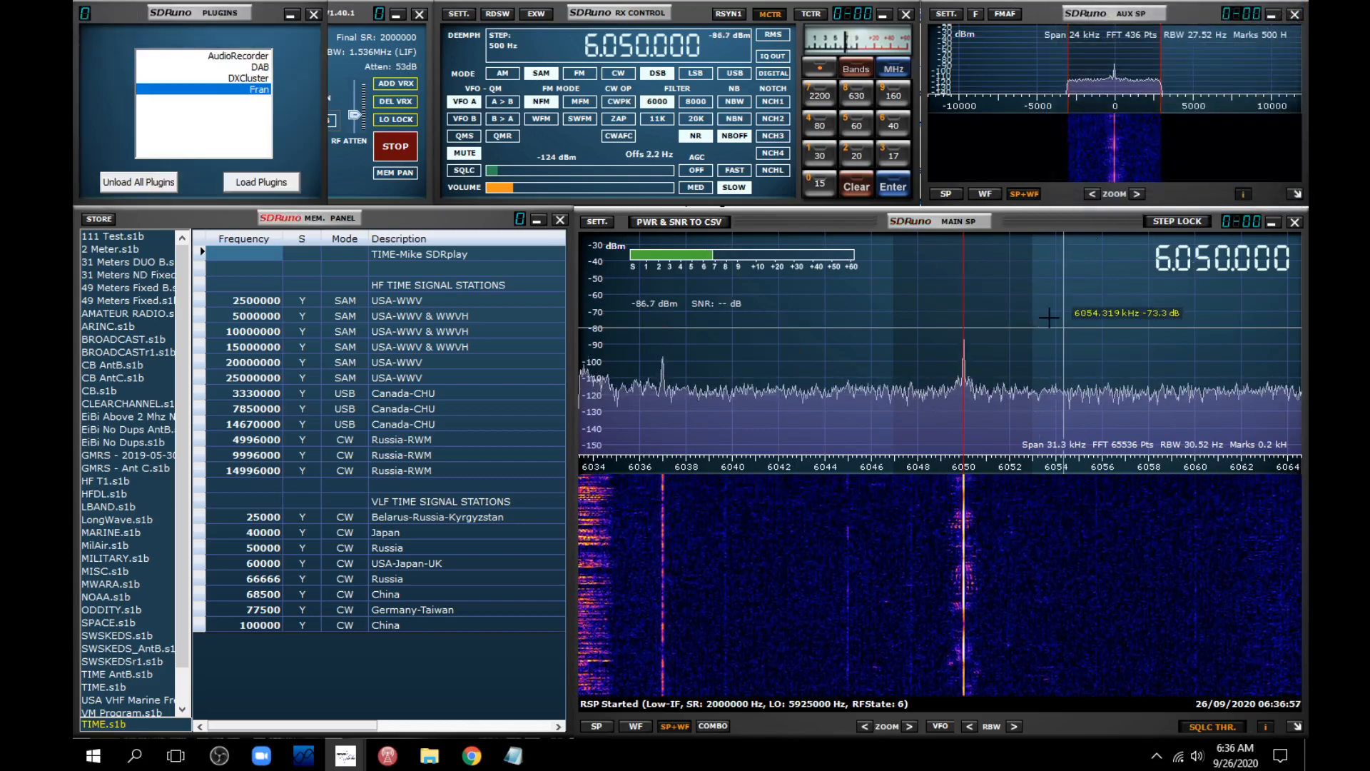
{"action": "mouse_move", "coordinate": [972, 344]}
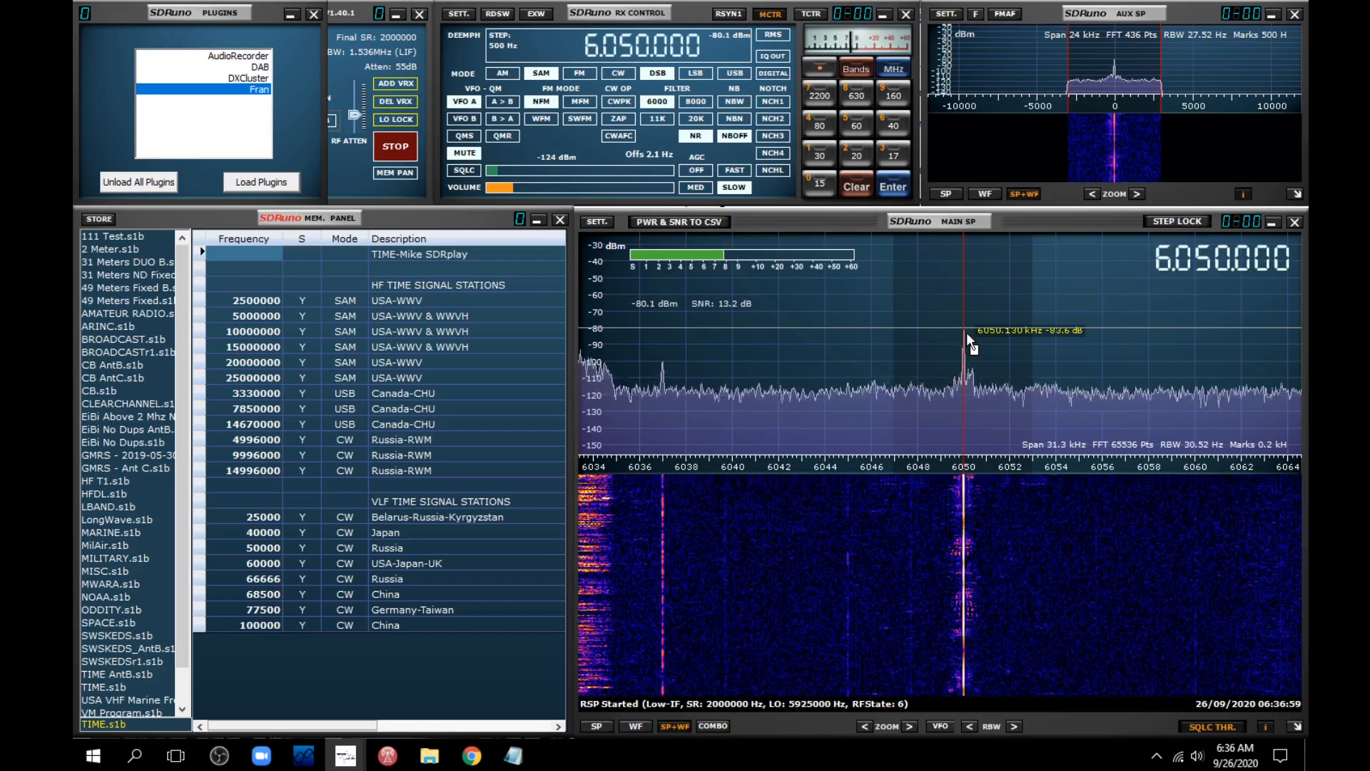